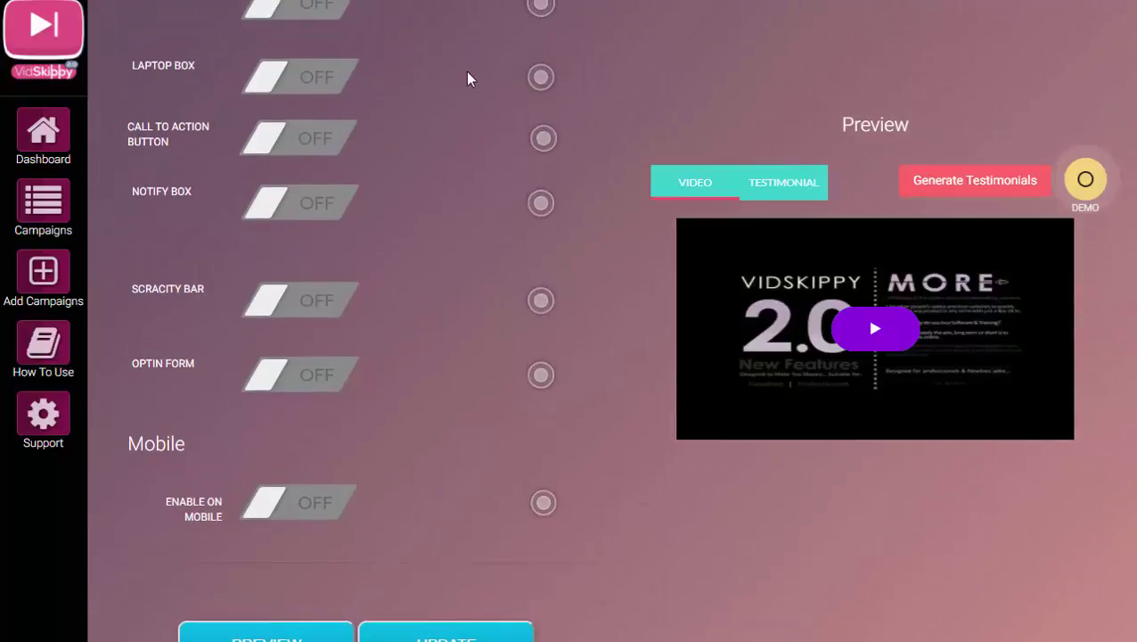
Step: Switch the campaign's Optin Form on, enter its settings and bring up the Email Type choices
scroll("up", 3)
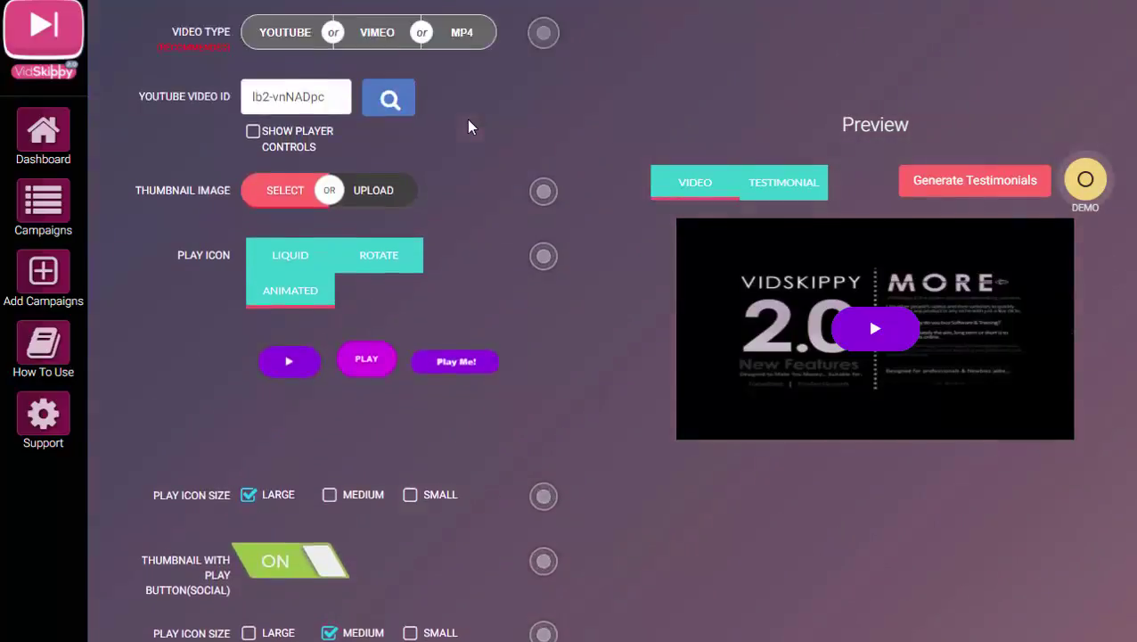
scroll("down", 3)
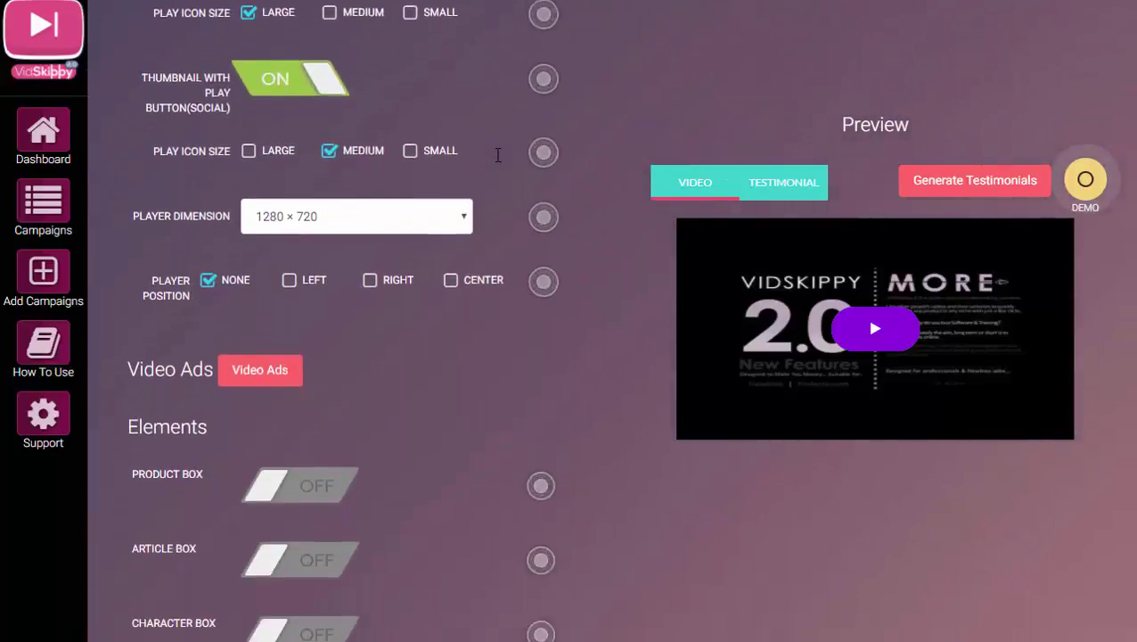
scroll("down", 3)
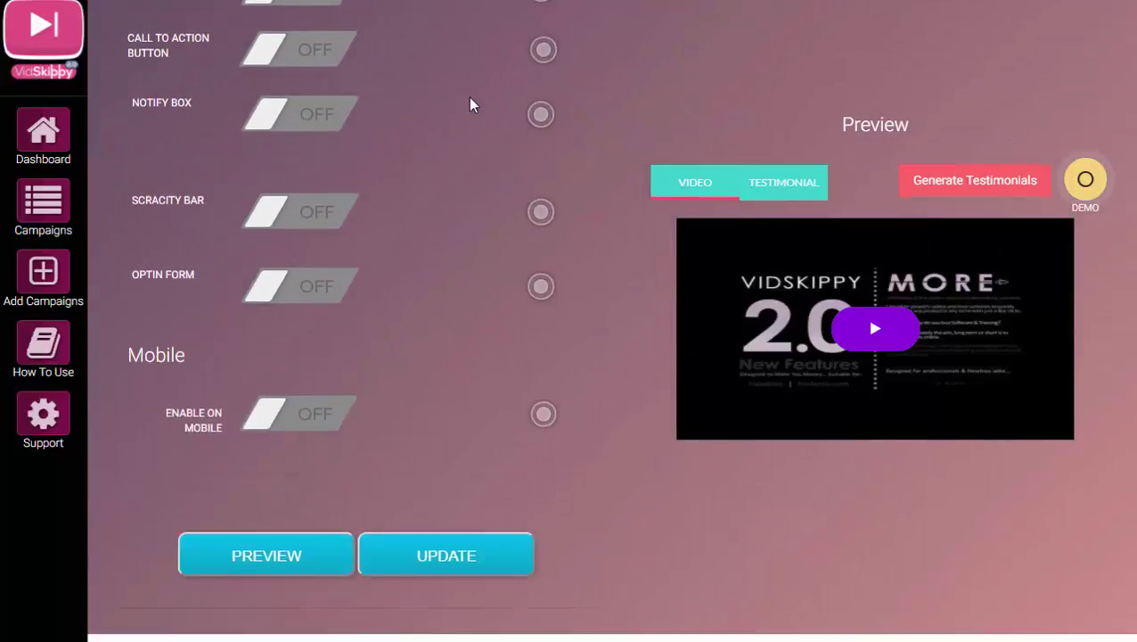
scroll("down", 3)
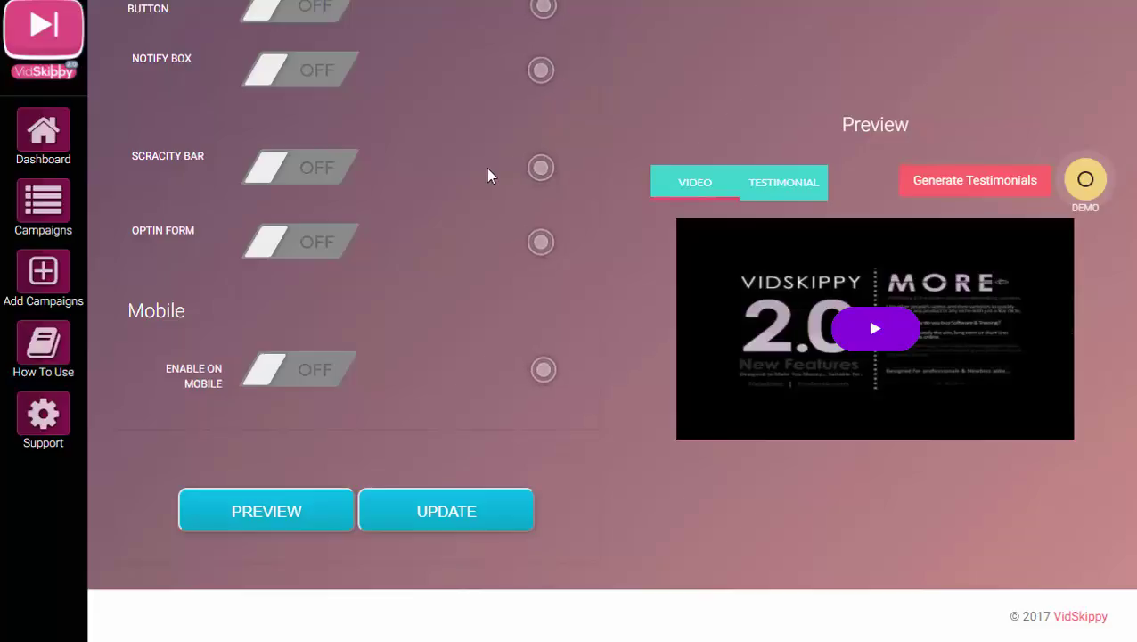
mouse_move(160, 278)
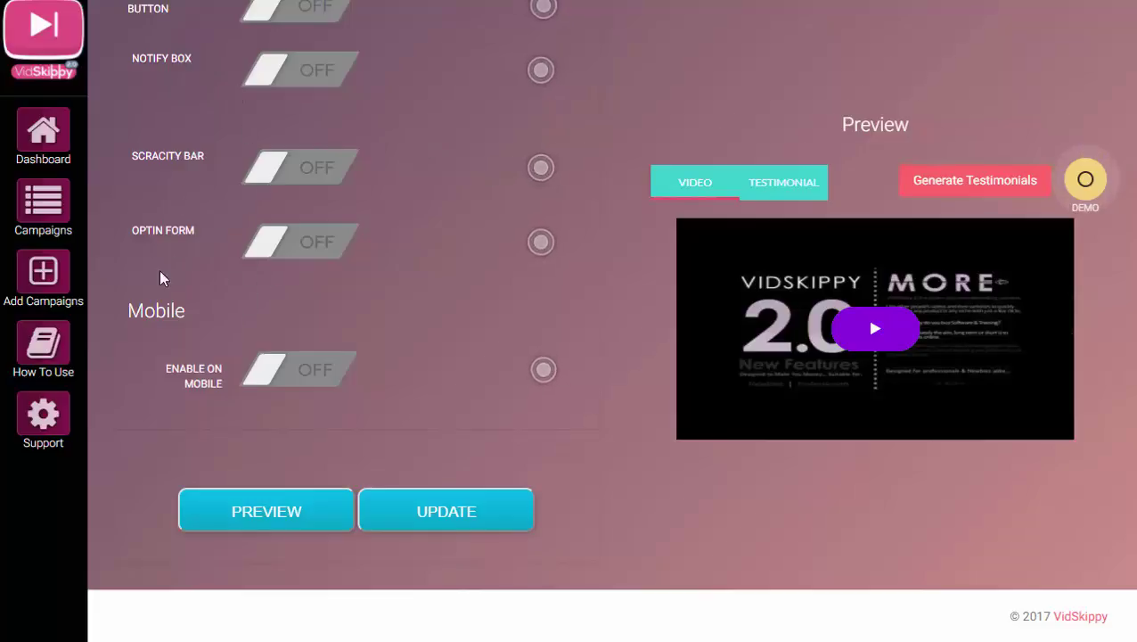
mouse_move(263, 278)
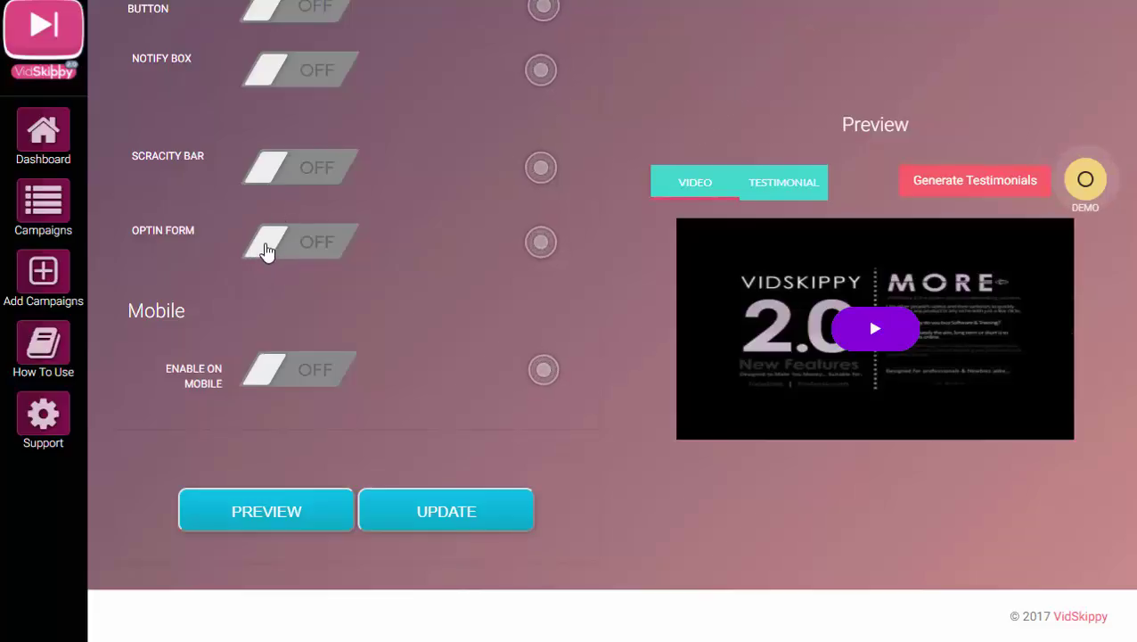
left_click(299, 243)
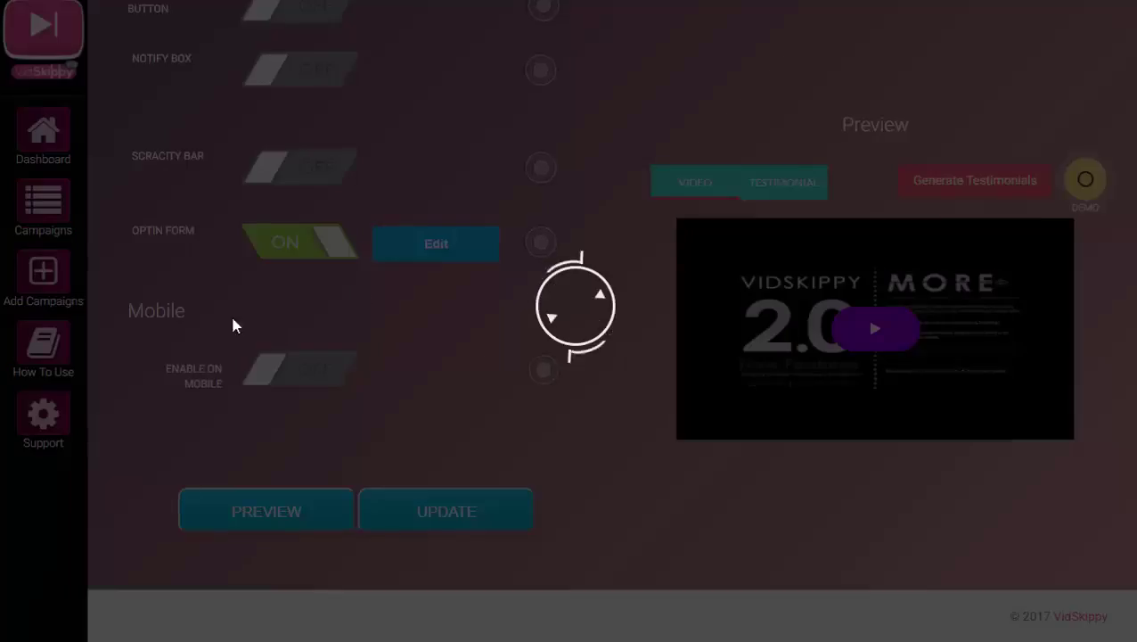
left_click(435, 243)
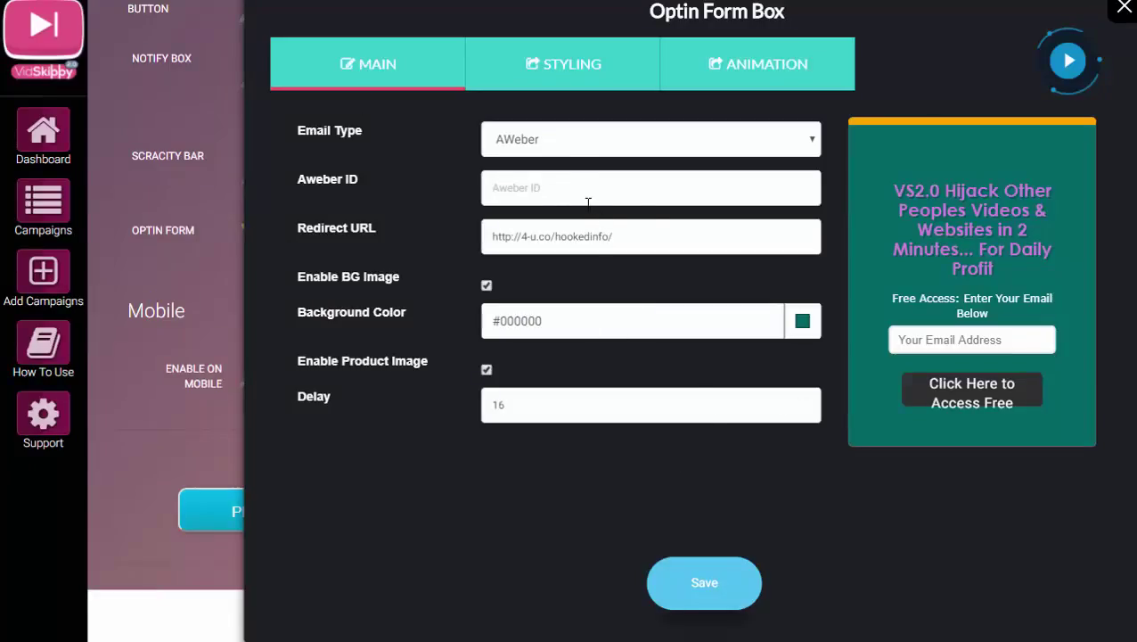
mouse_move(360, 160)
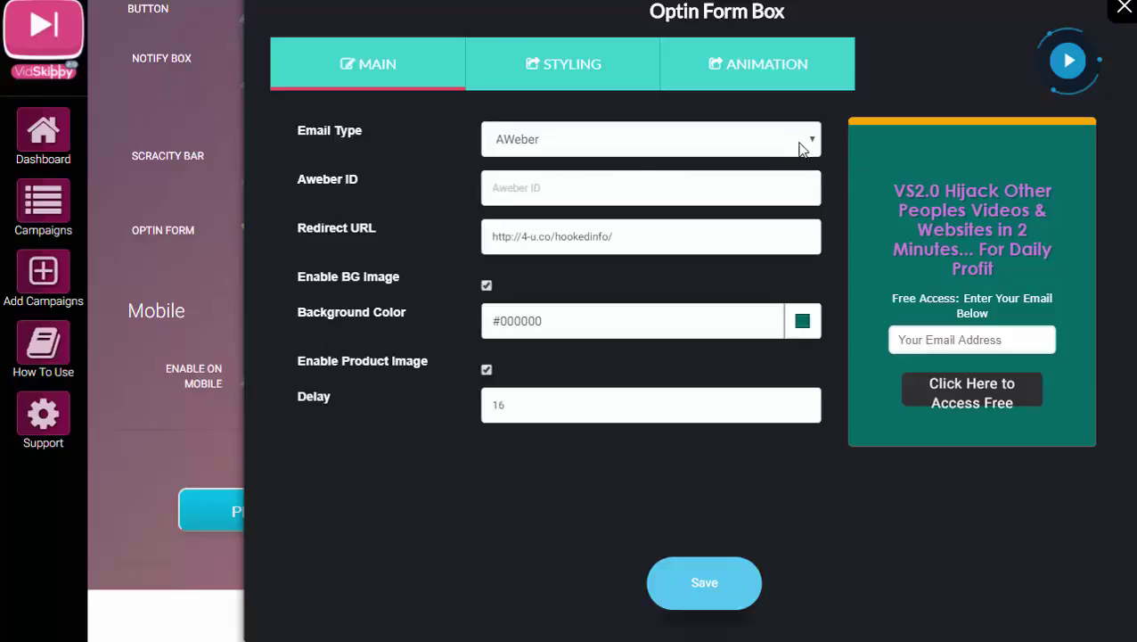
left_click(651, 139)
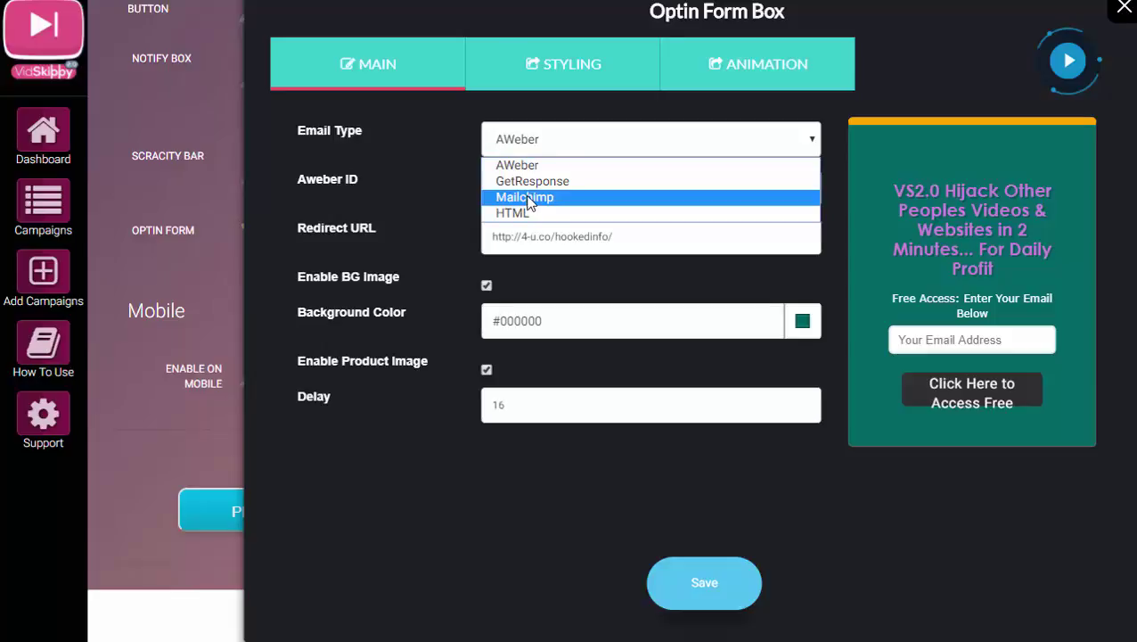
mouse_move(531, 182)
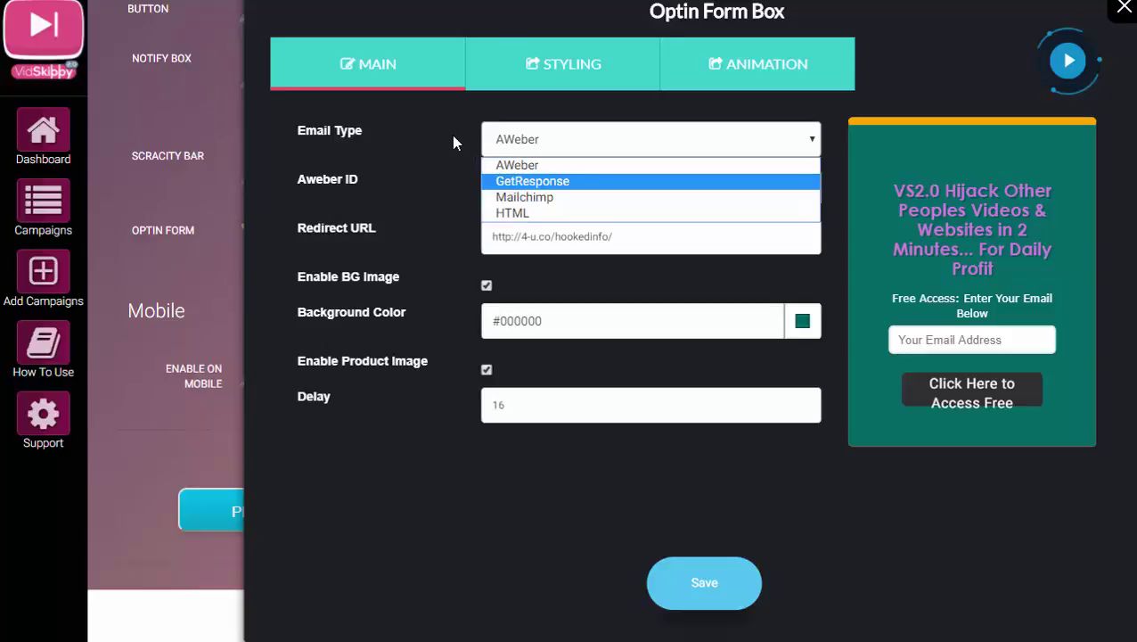
mouse_move(517, 164)
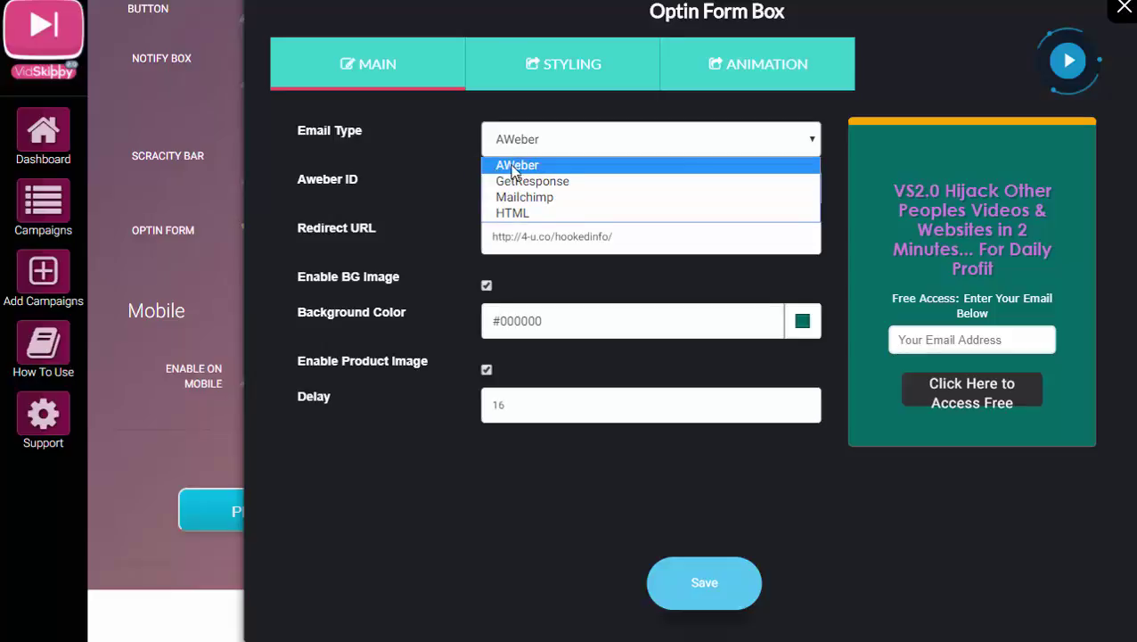
mouse_move(524, 196)
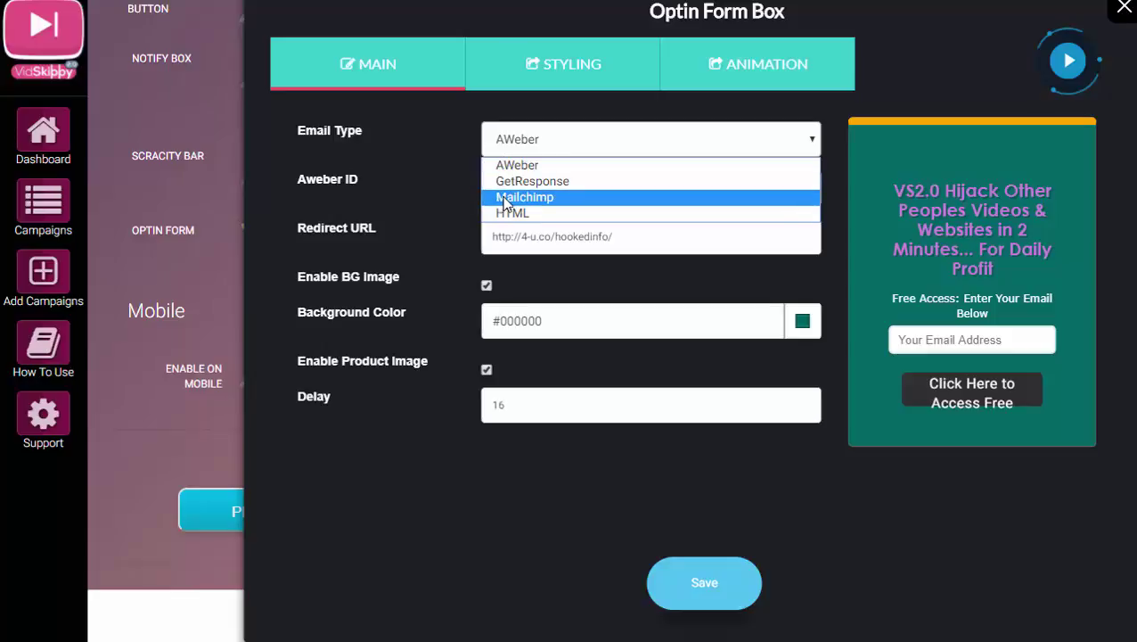
mouse_move(513, 214)
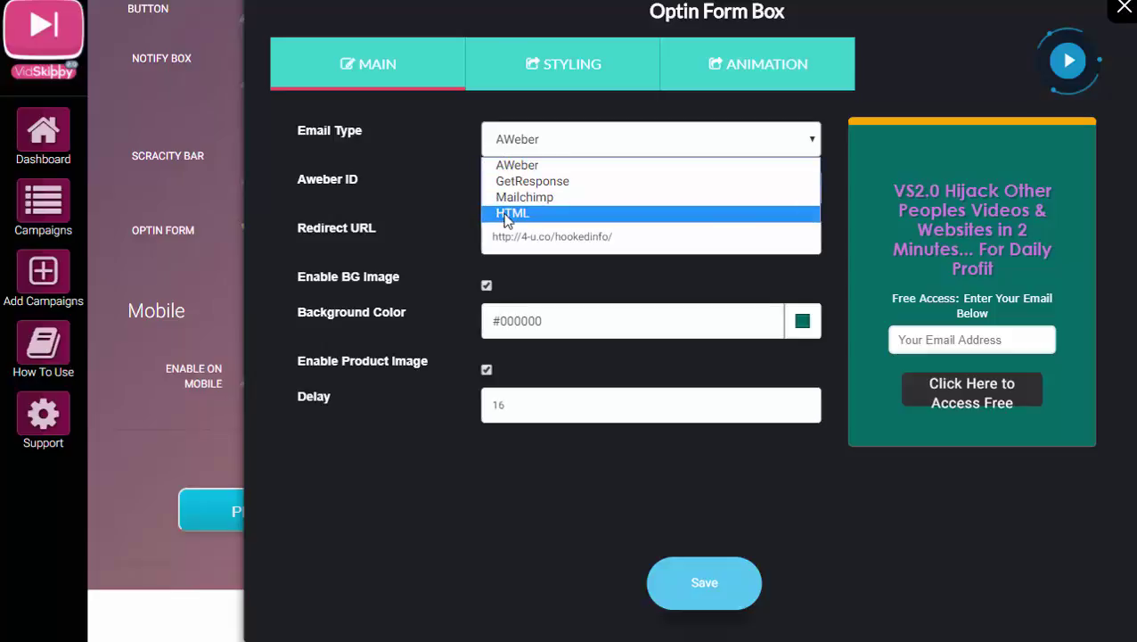
left_click(513, 213)
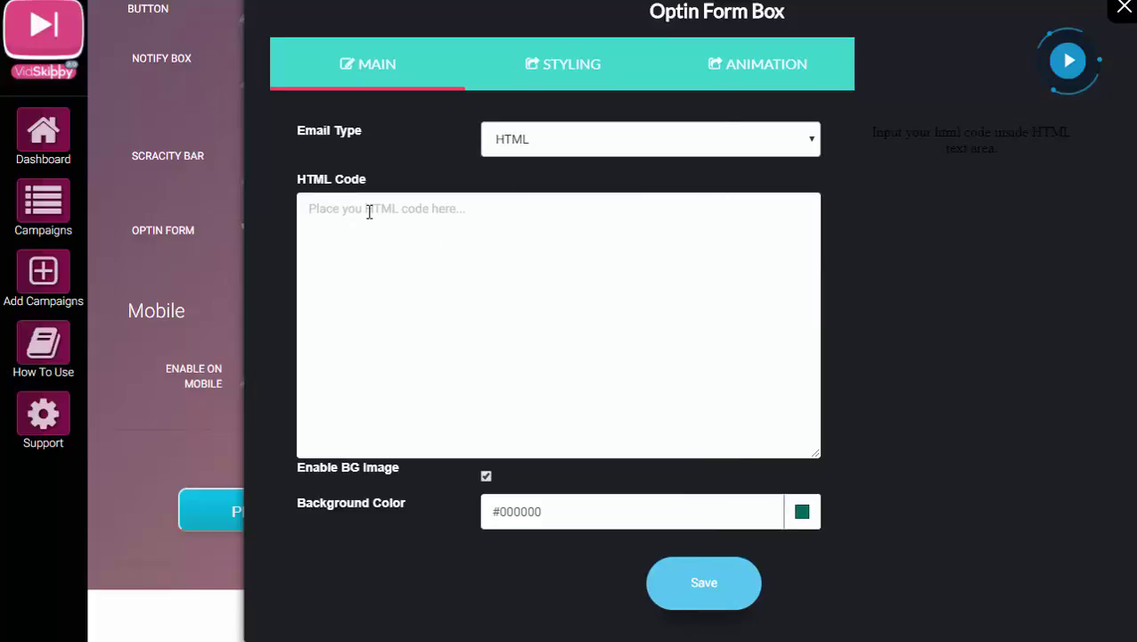
right_click(367, 209)
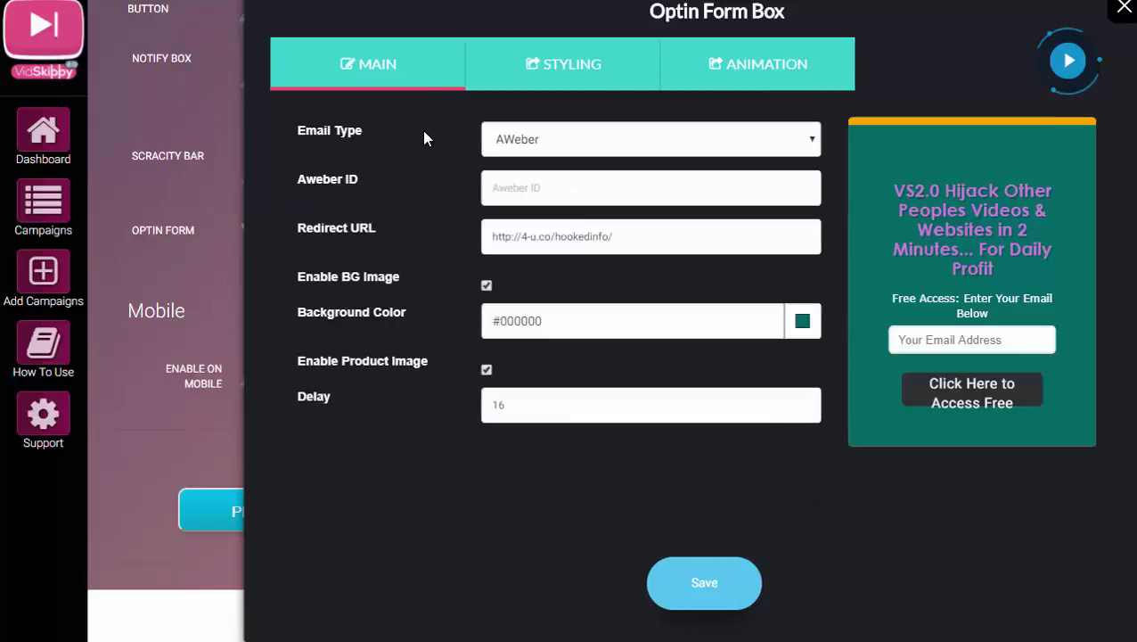
mouse_move(401, 171)
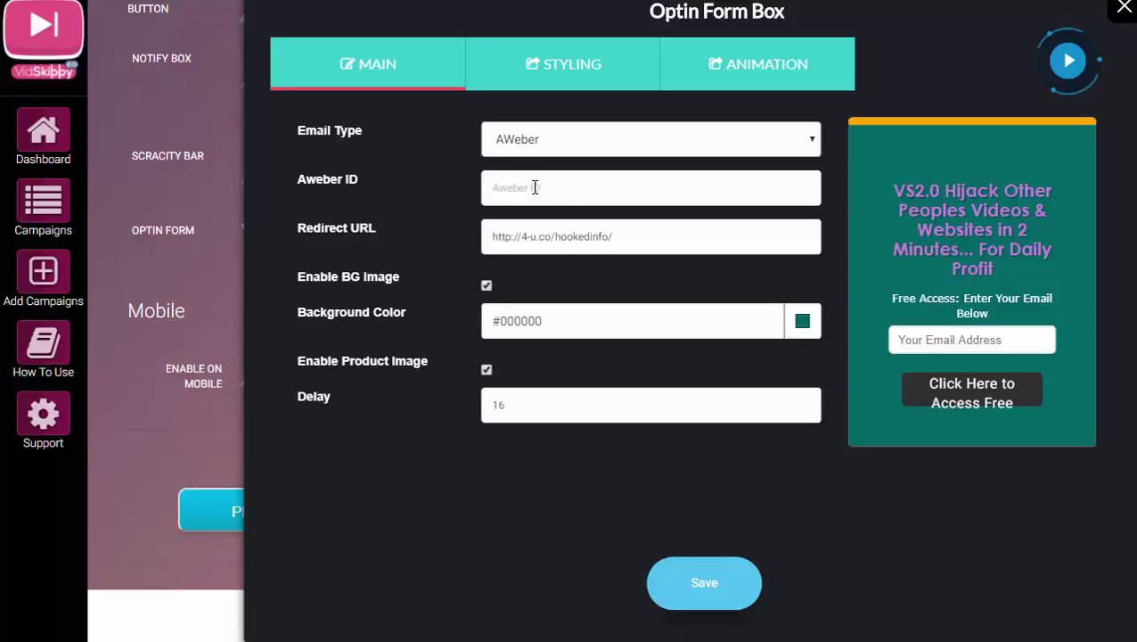
mouse_move(449, 153)
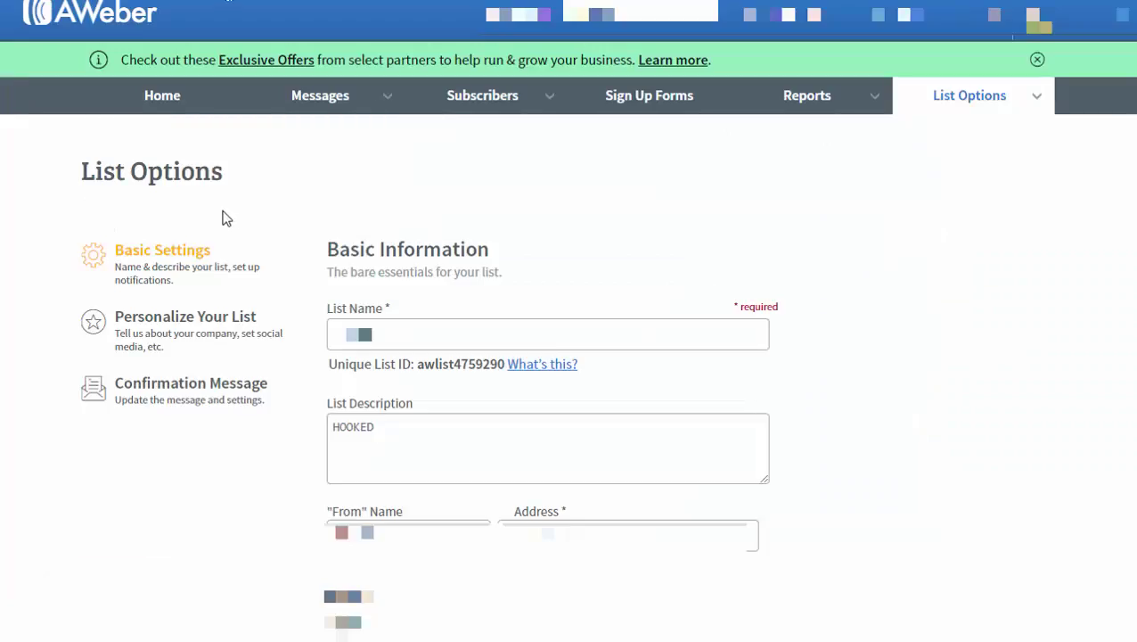
mouse_move(374, 210)
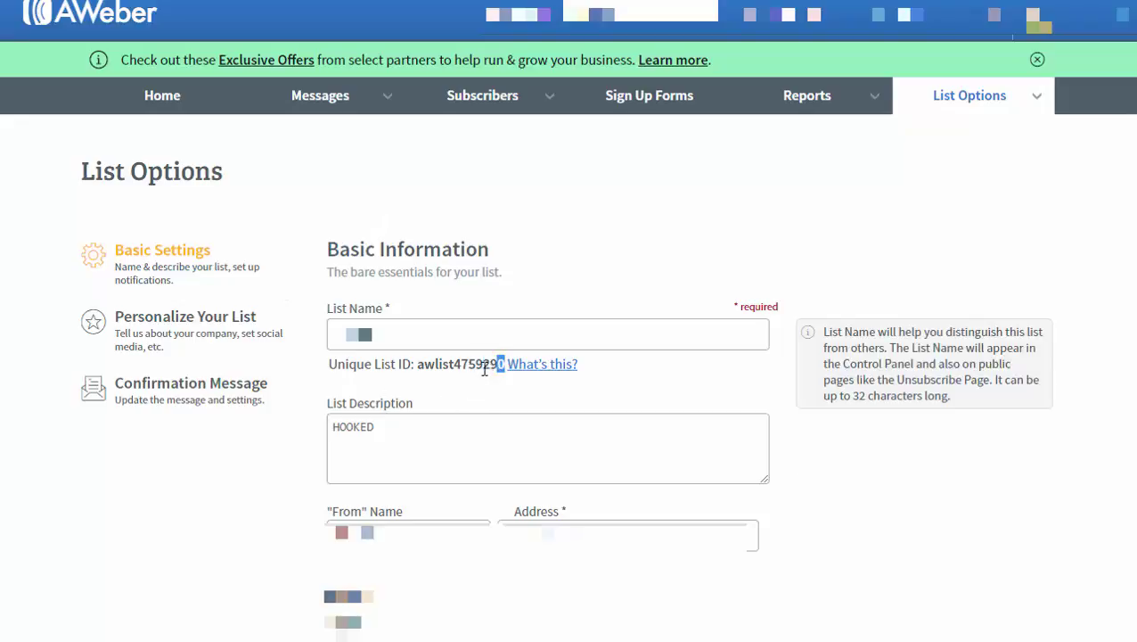
right_click(459, 364)
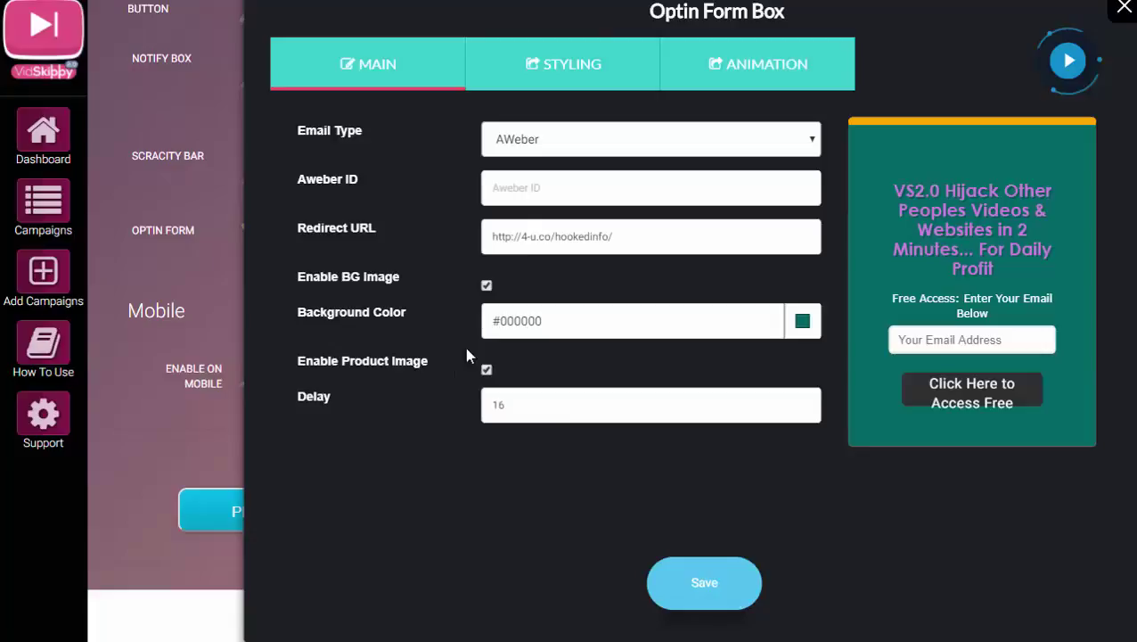
Step: Fill the Aweber ID field with awlist4759290
type("awlist4759290")
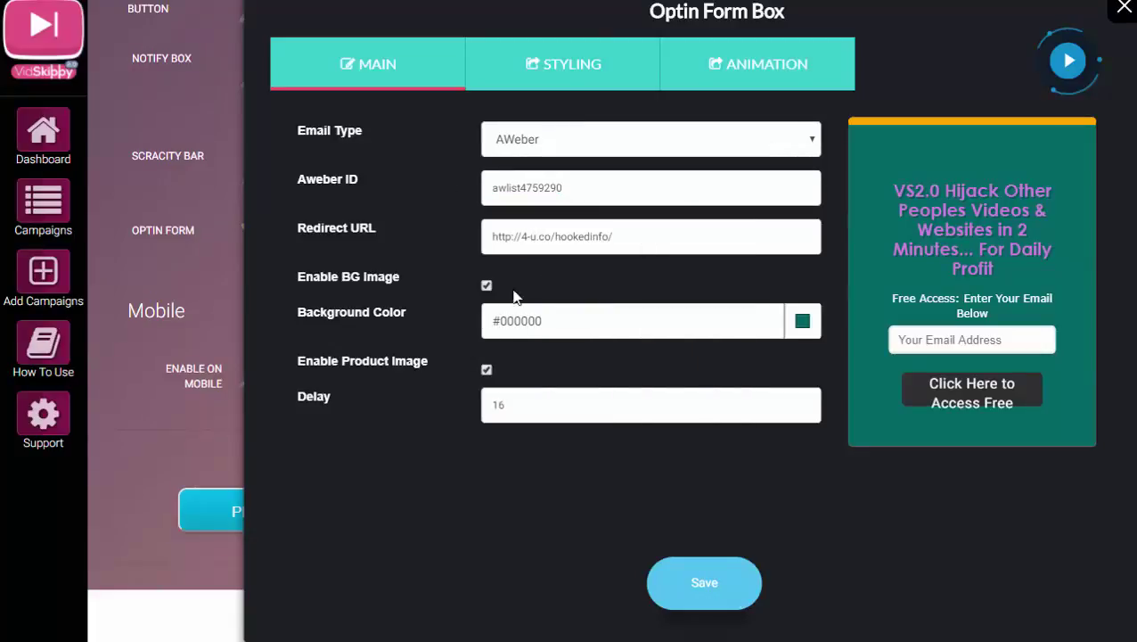
mouse_move(437, 246)
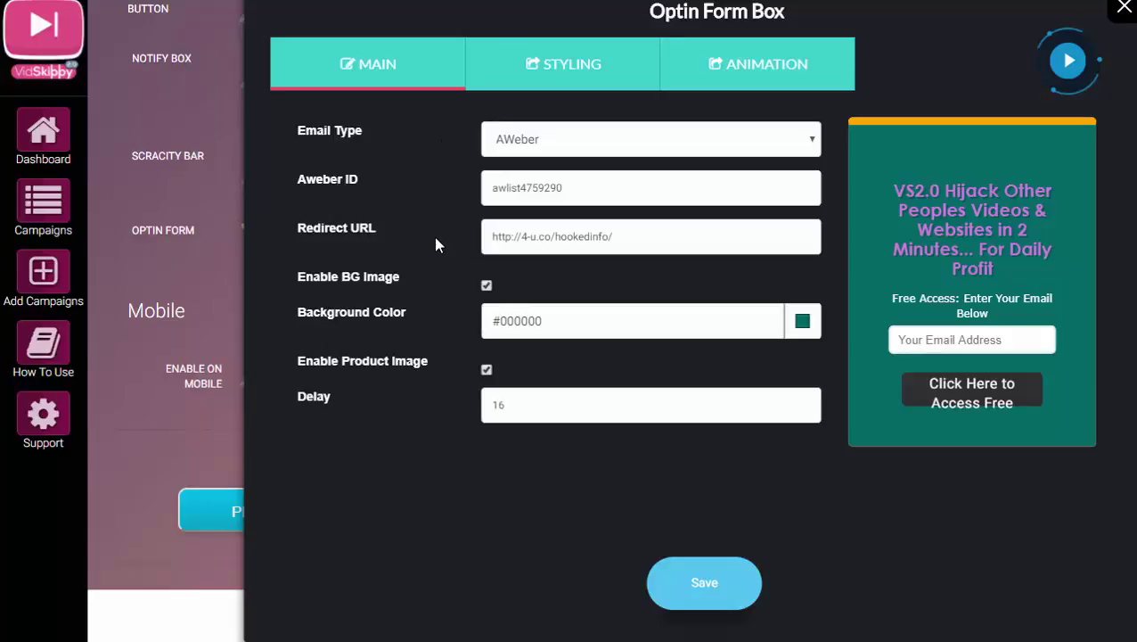
left_click(636, 235)
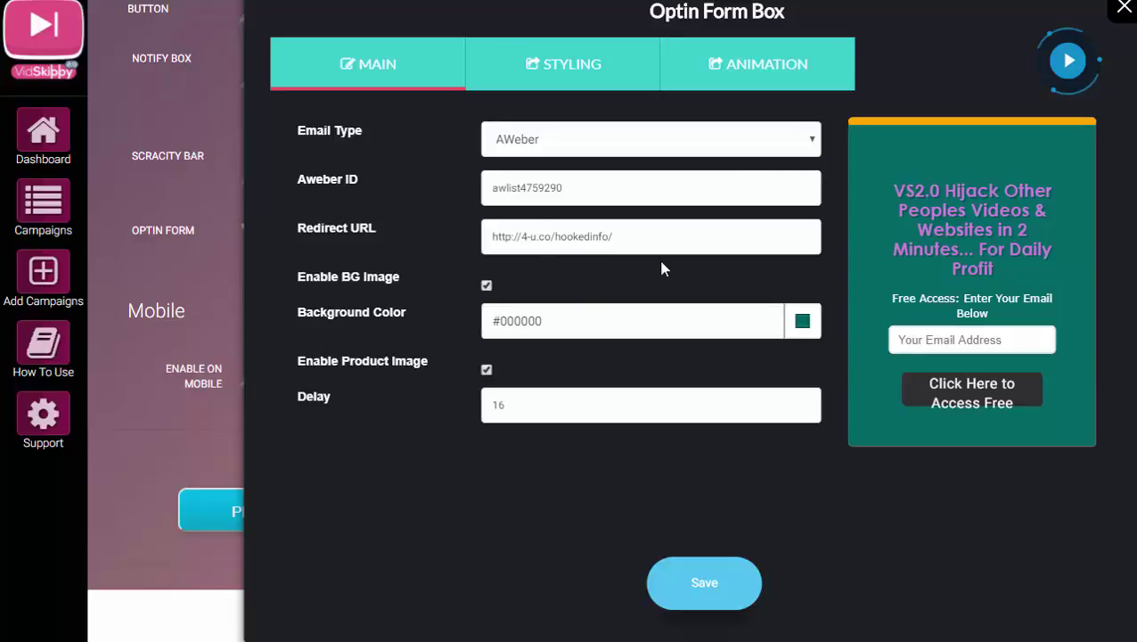
mouse_move(471, 510)
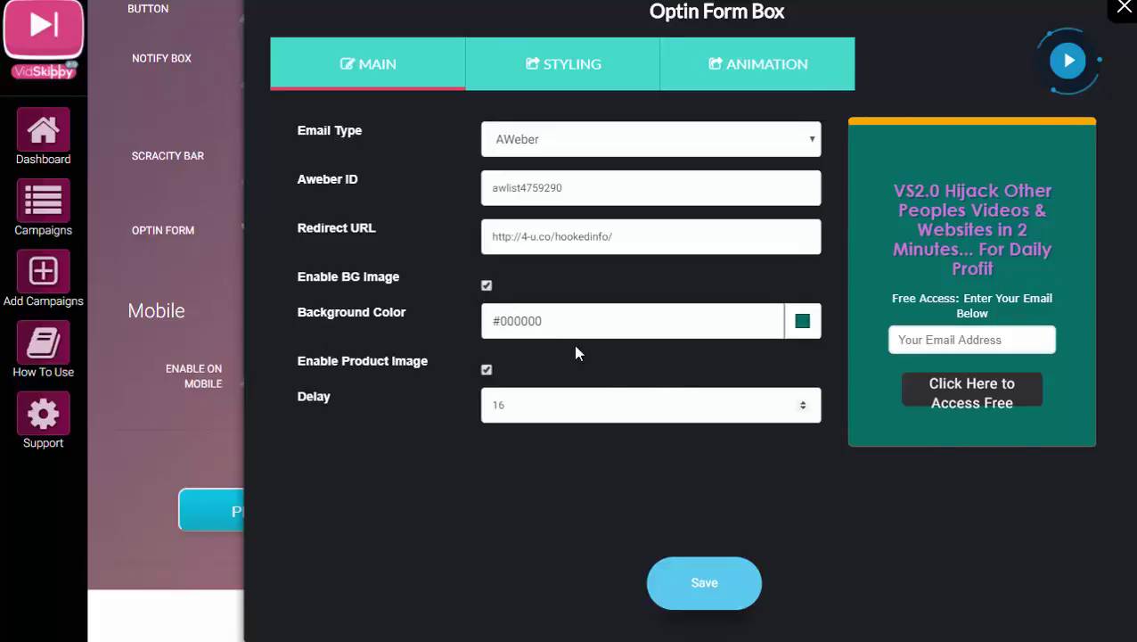
Step: Enable the background image so the preview shows the vidskippy.co image
left_click(485, 285)
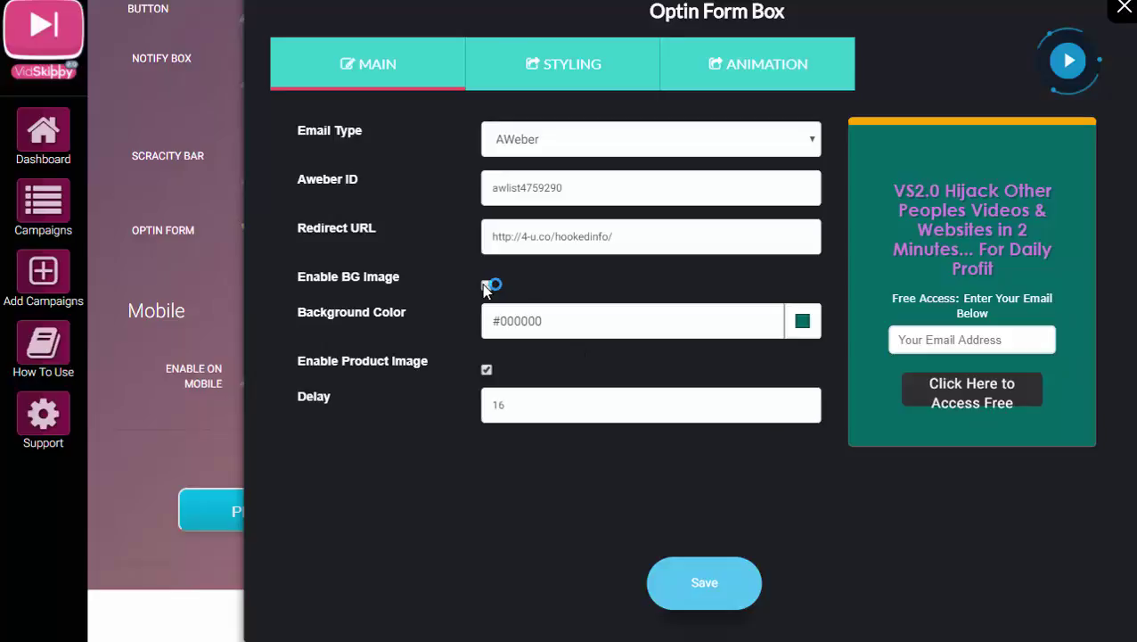
left_click(486, 285)
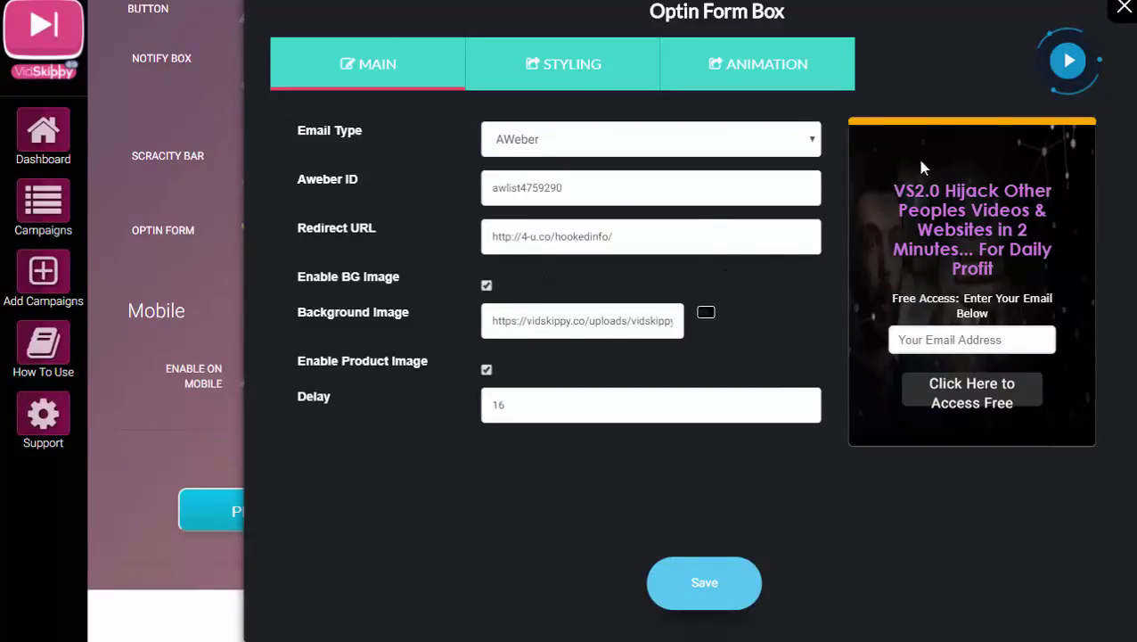
mouse_move(604, 444)
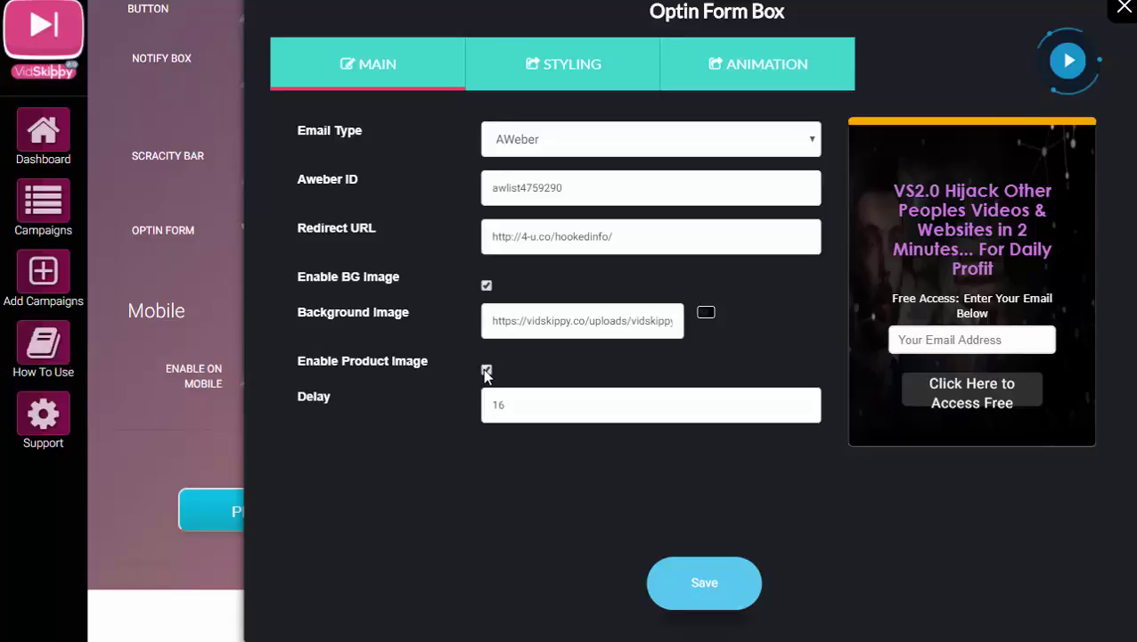
Step: Enable the product image so the mockup appears under the headline
left_click(487, 372)
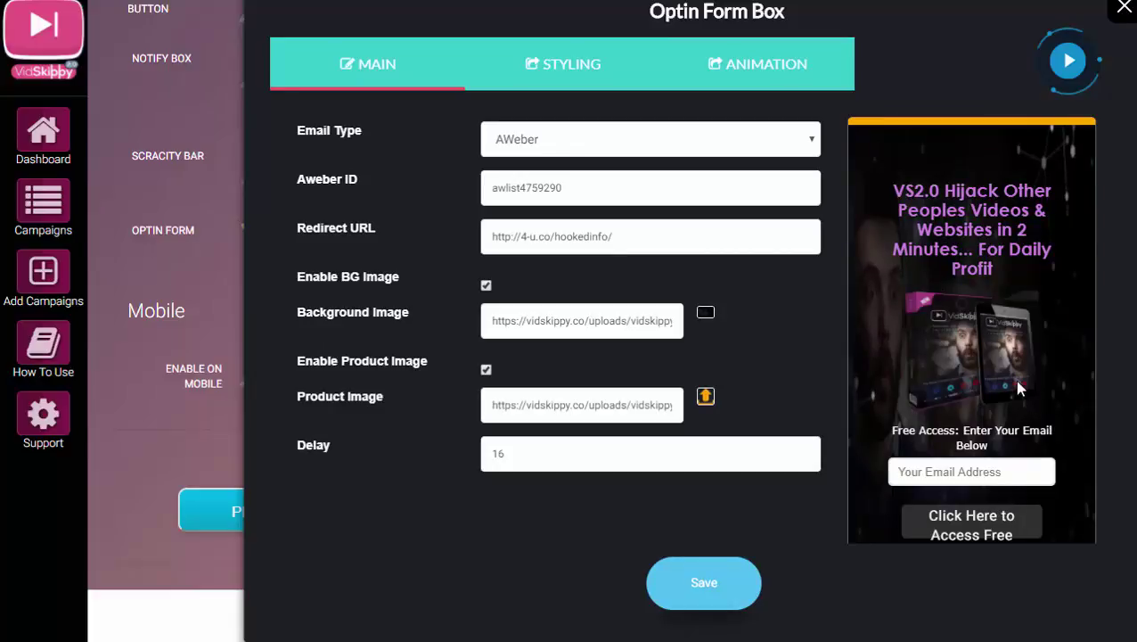
mouse_move(731, 531)
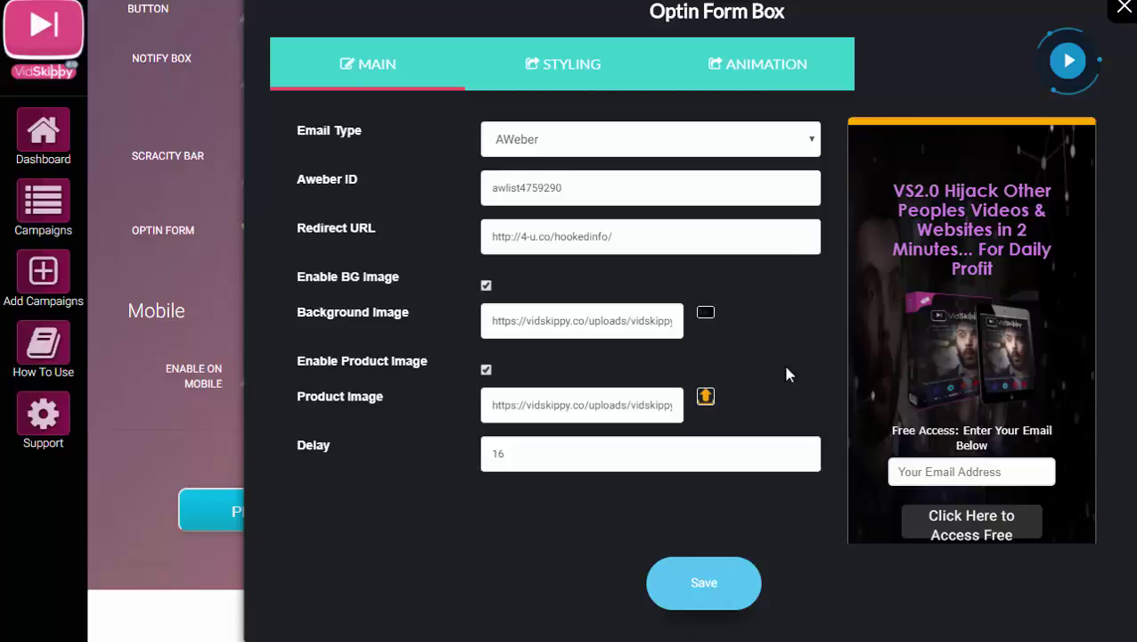
mouse_move(772, 326)
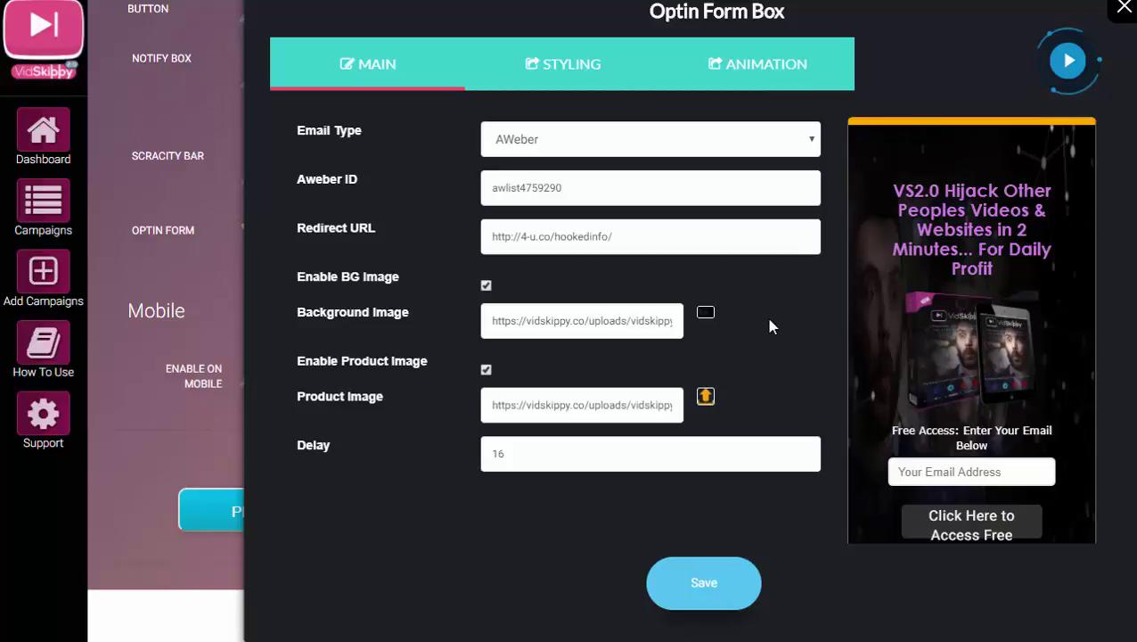
mouse_move(781, 436)
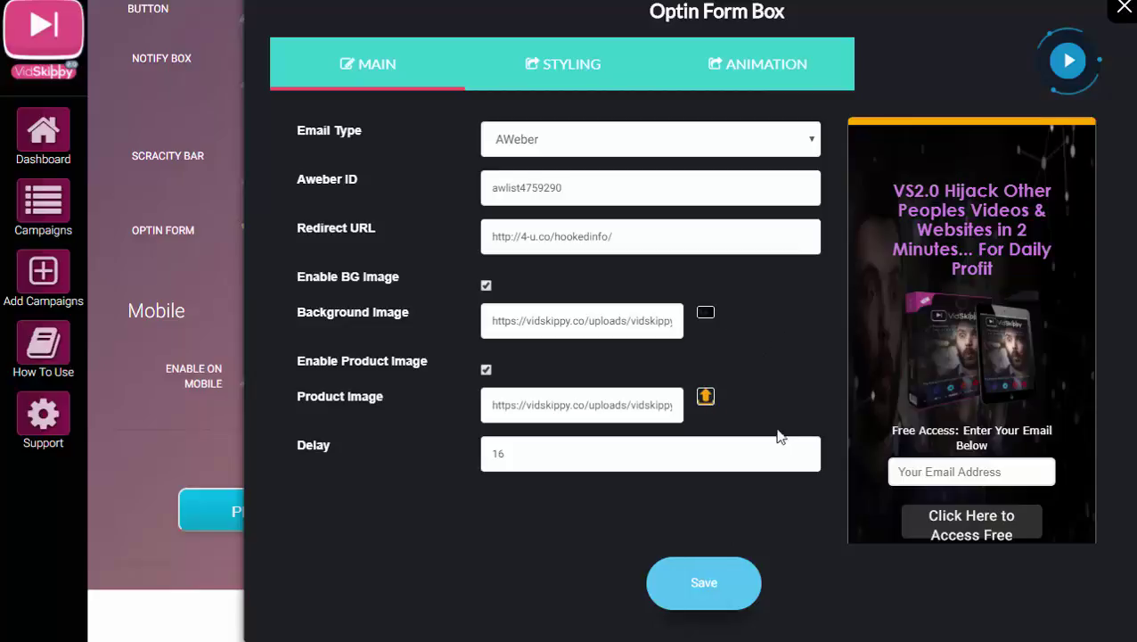
mouse_move(1012, 148)
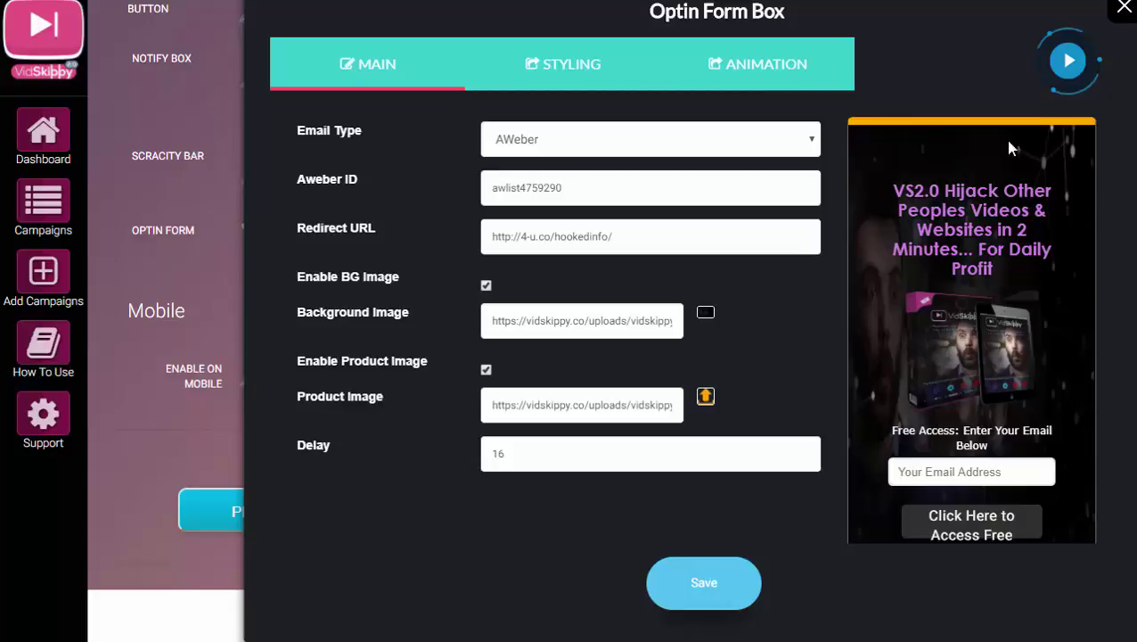
mouse_move(816, 473)
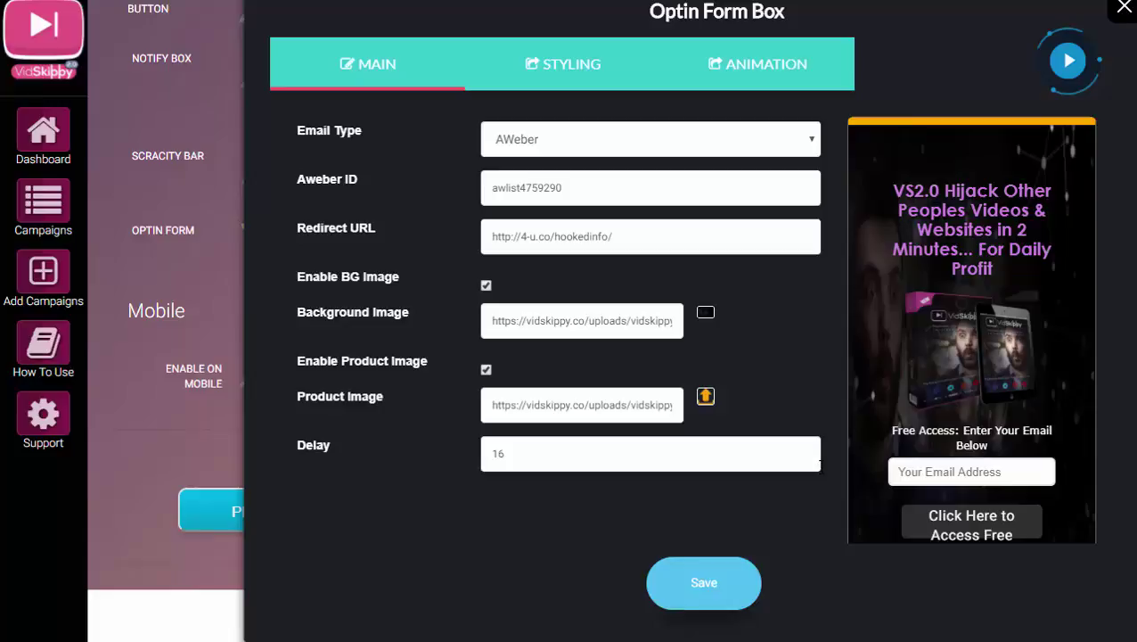
mouse_move(749, 303)
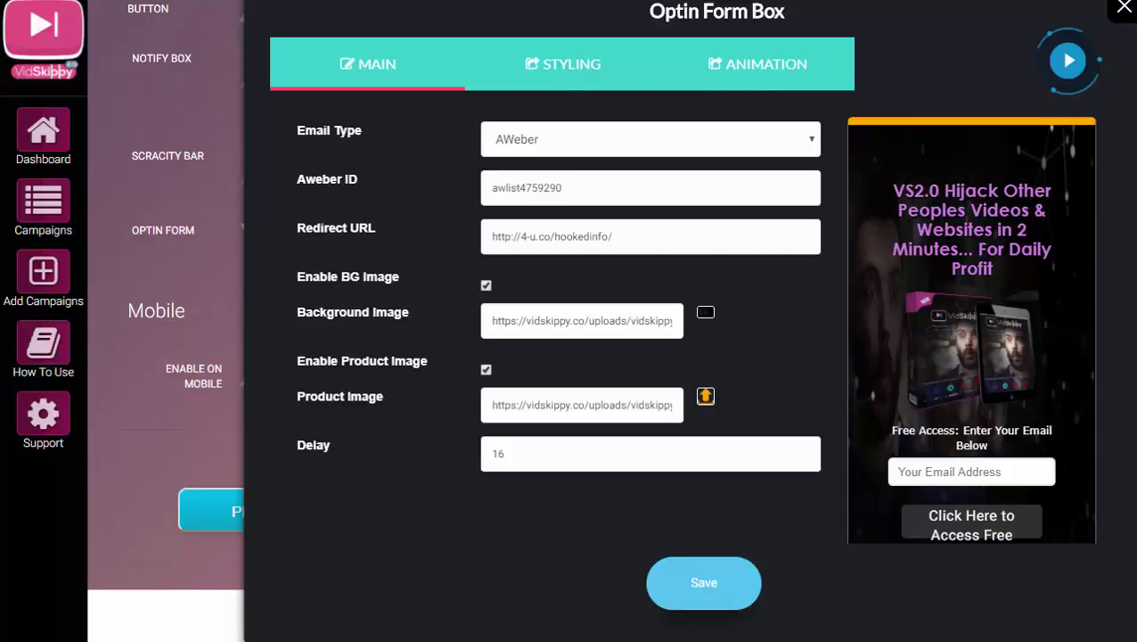
mouse_move(562, 80)
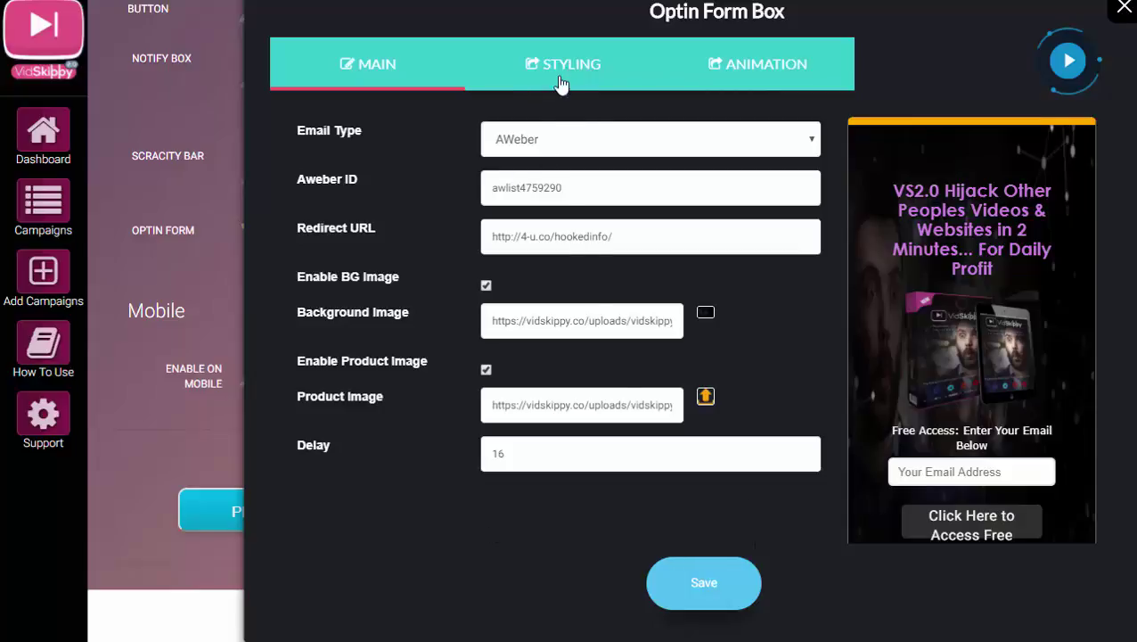
Step: In Styling, set the headline colour to pink-purple #d769d9 and review the headline text
left_click(563, 64)
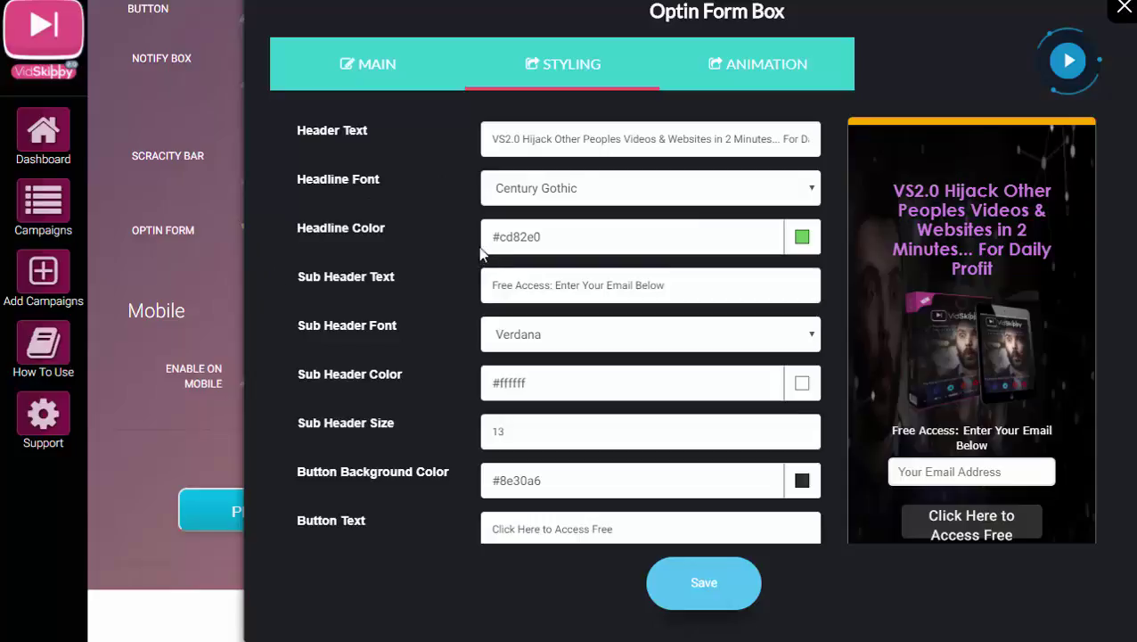
mouse_move(859, 259)
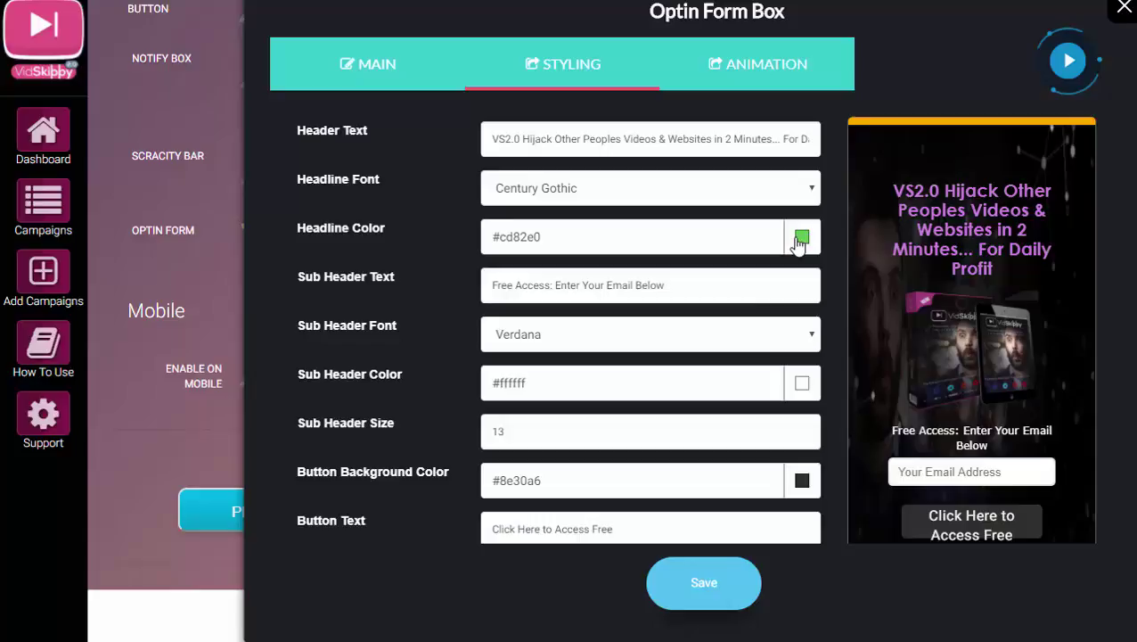
left_click(800, 238)
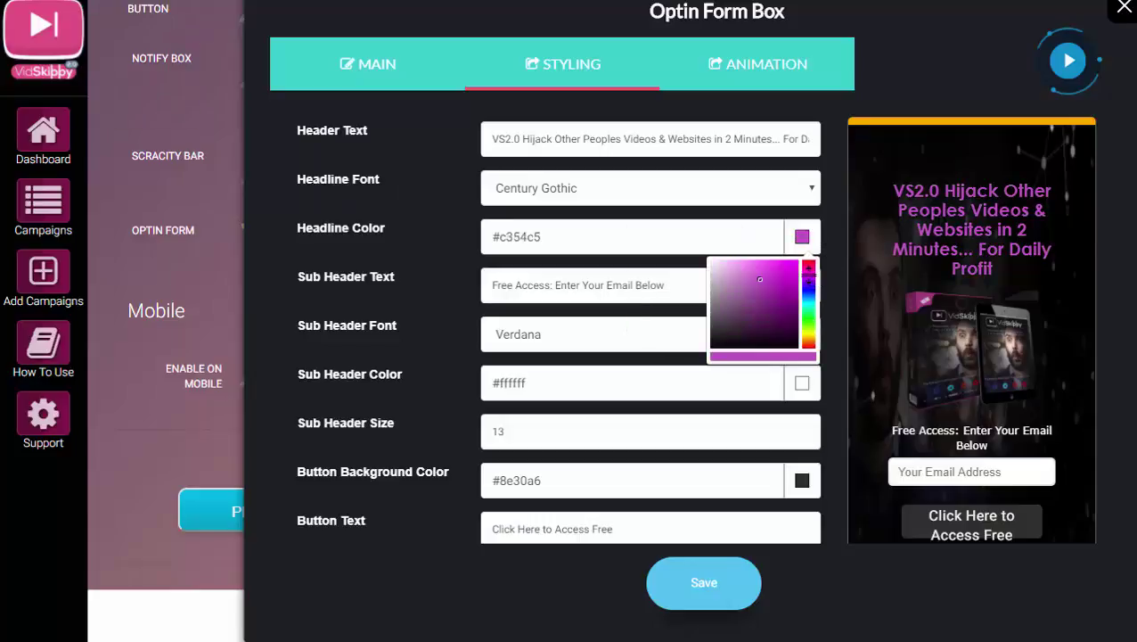
left_click(763, 265)
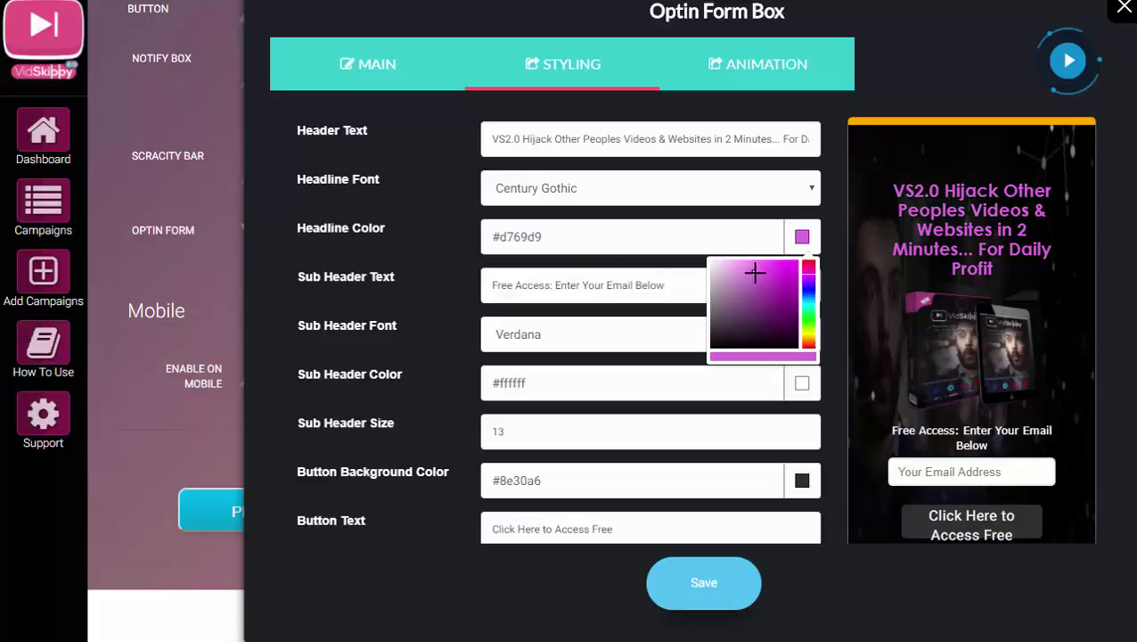
left_click(633, 235)
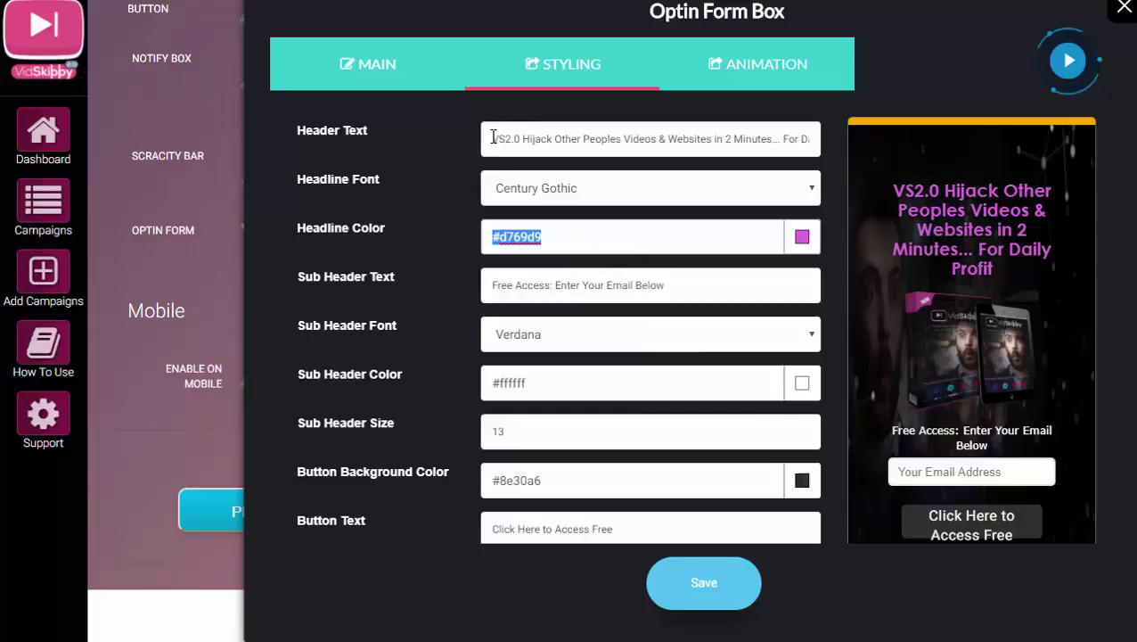
left_click(499, 139)
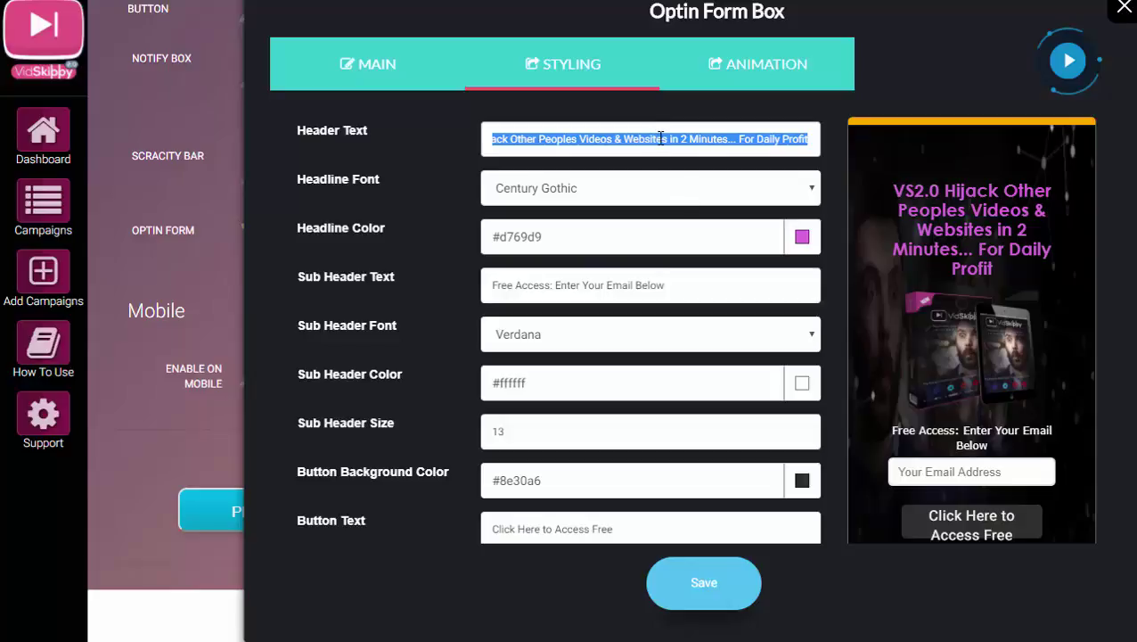
left_click(649, 188)
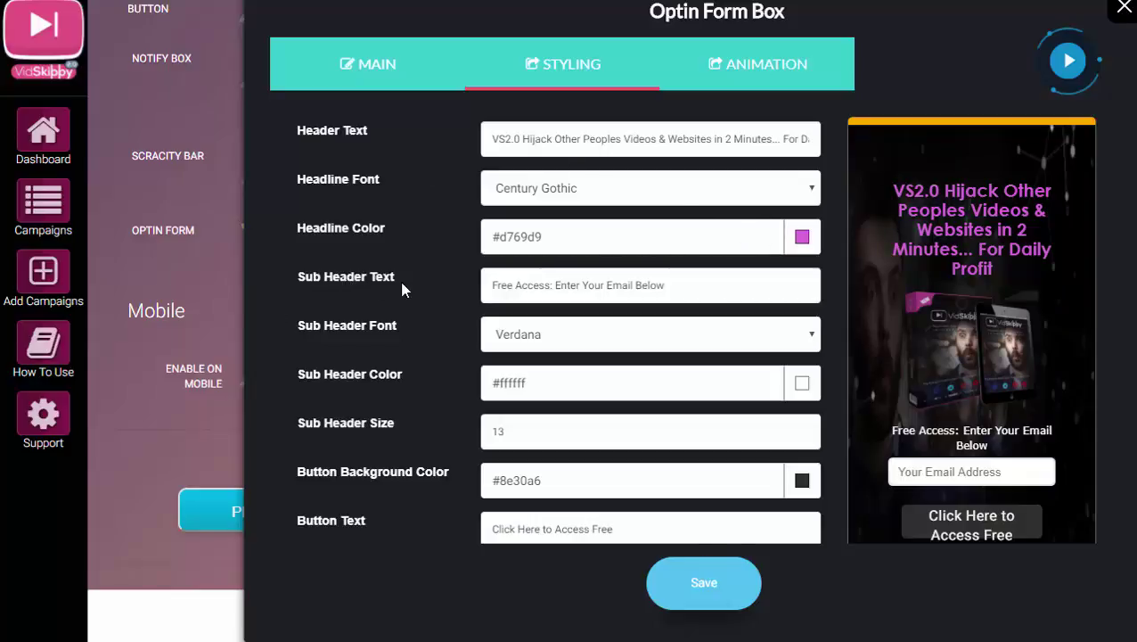
mouse_move(1012, 433)
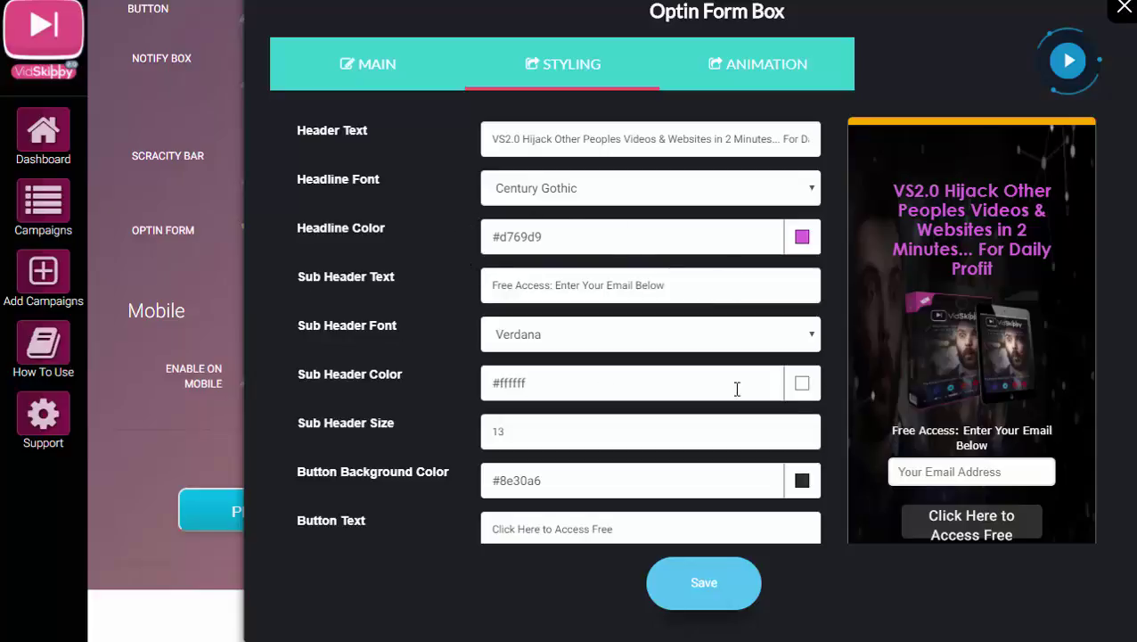
Step: Keep Verdana for the sub header and raise its size from 13 to 14
left_click(802, 382)
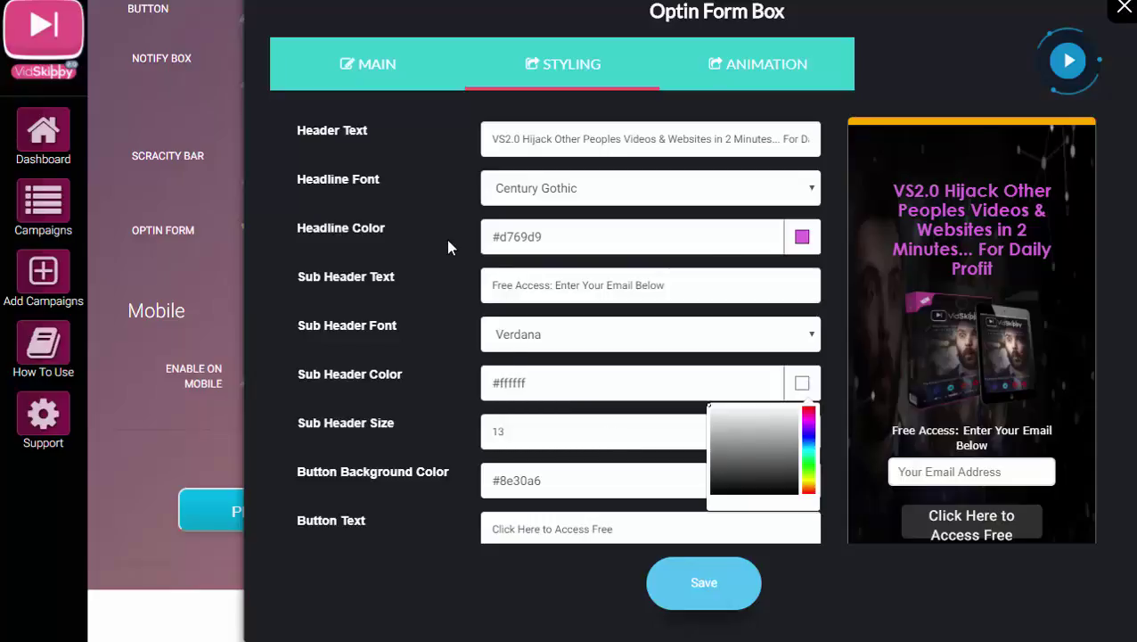
left_click(649, 335)
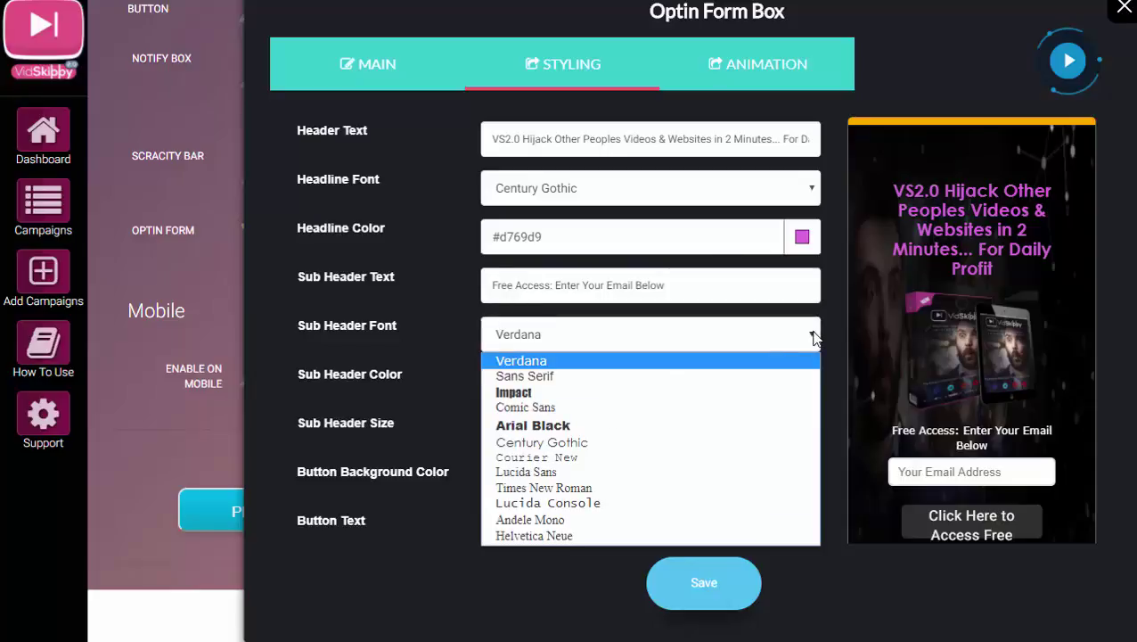
left_click(520, 360)
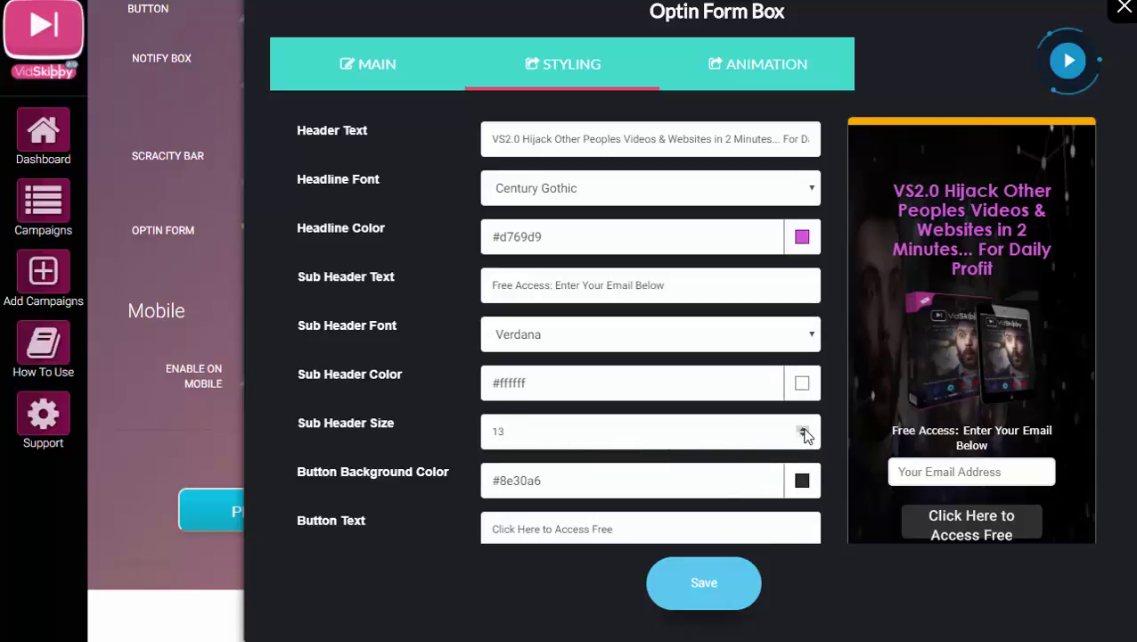
left_click(802, 428)
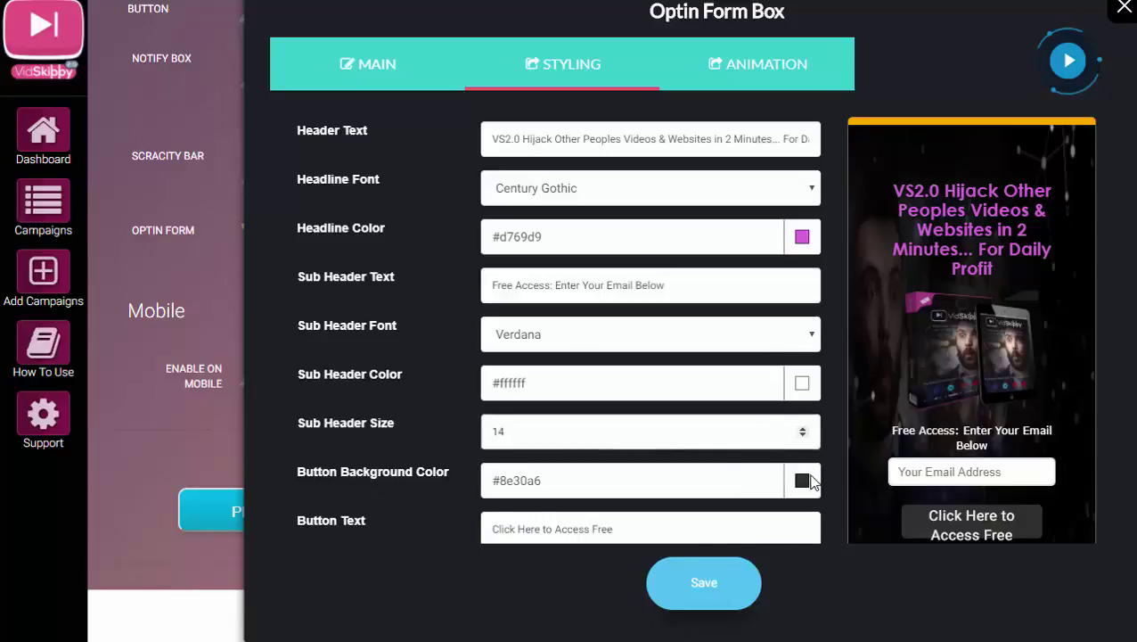
Step: Enter the headline colour #d769d9 and set the button background to deeper purple #9c329e
type("#302f2f")
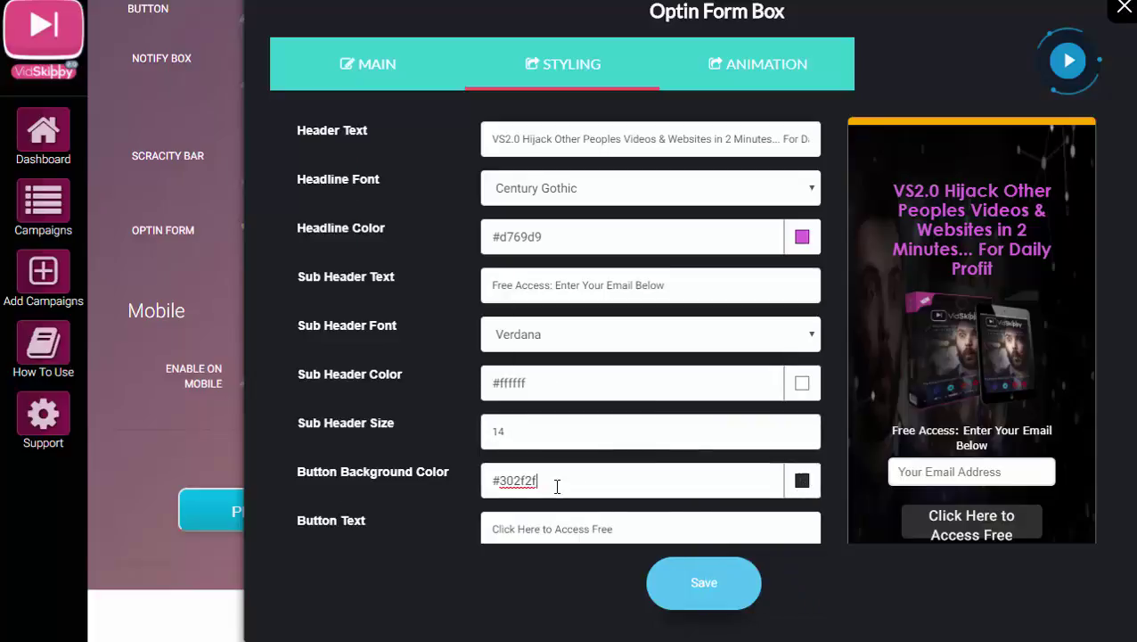
type("#d769d9")
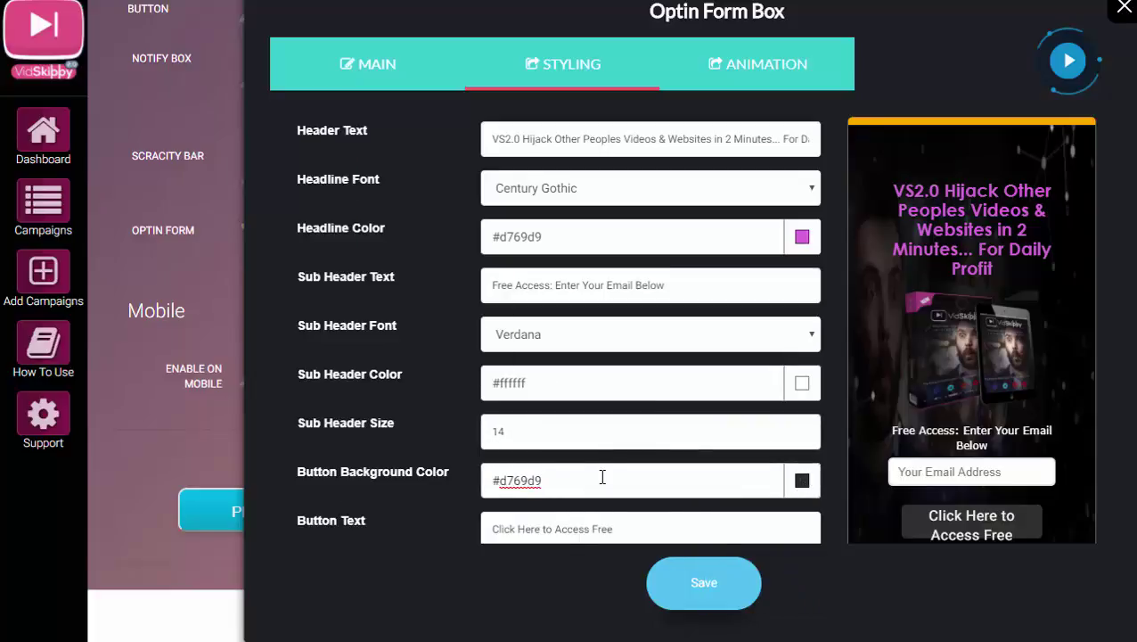
left_click(802, 481)
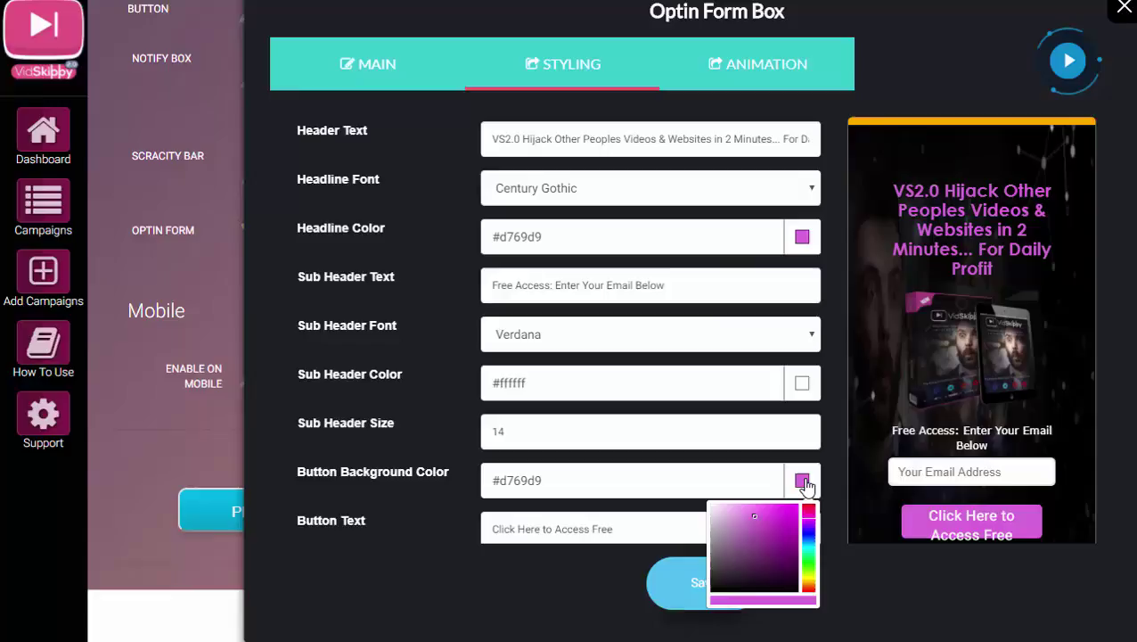
left_click(747, 561)
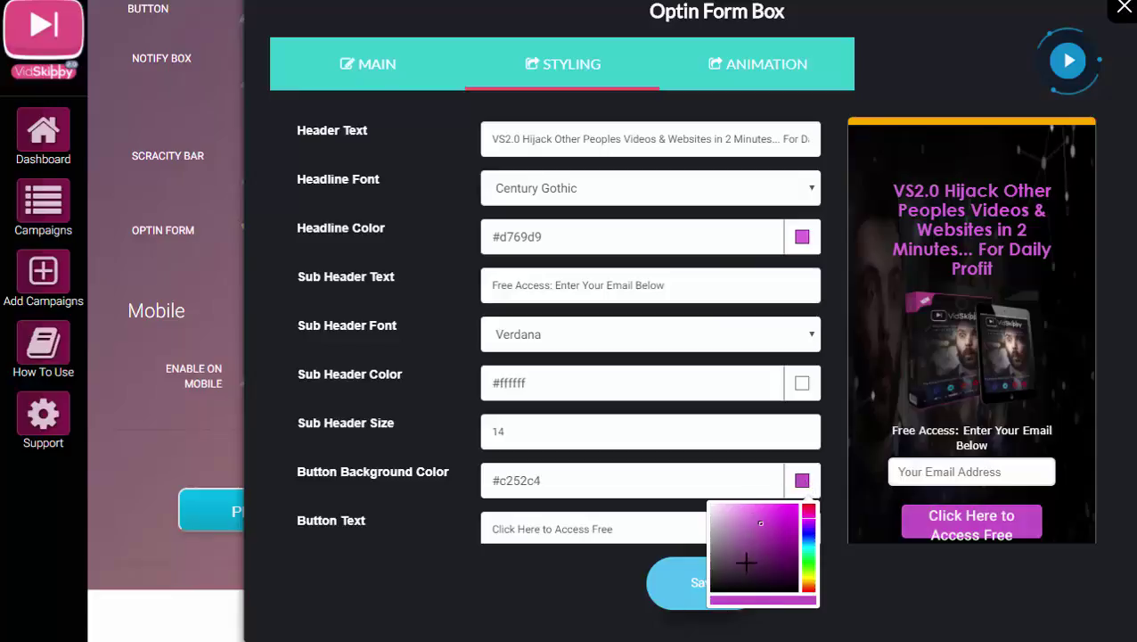
left_click(770, 535)
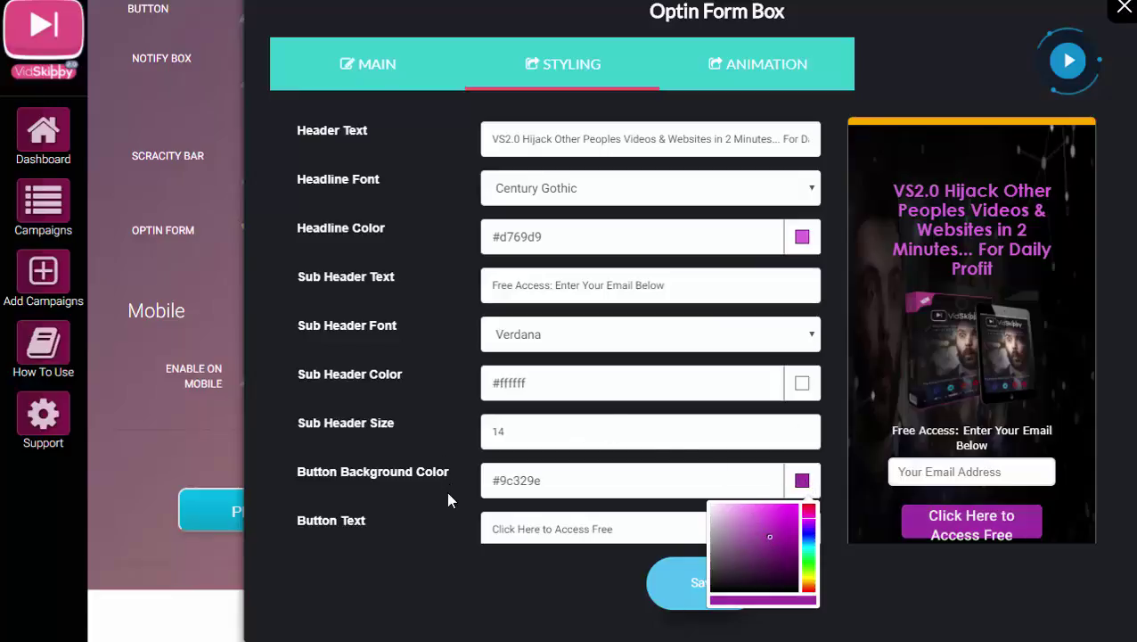
left_click(636, 528)
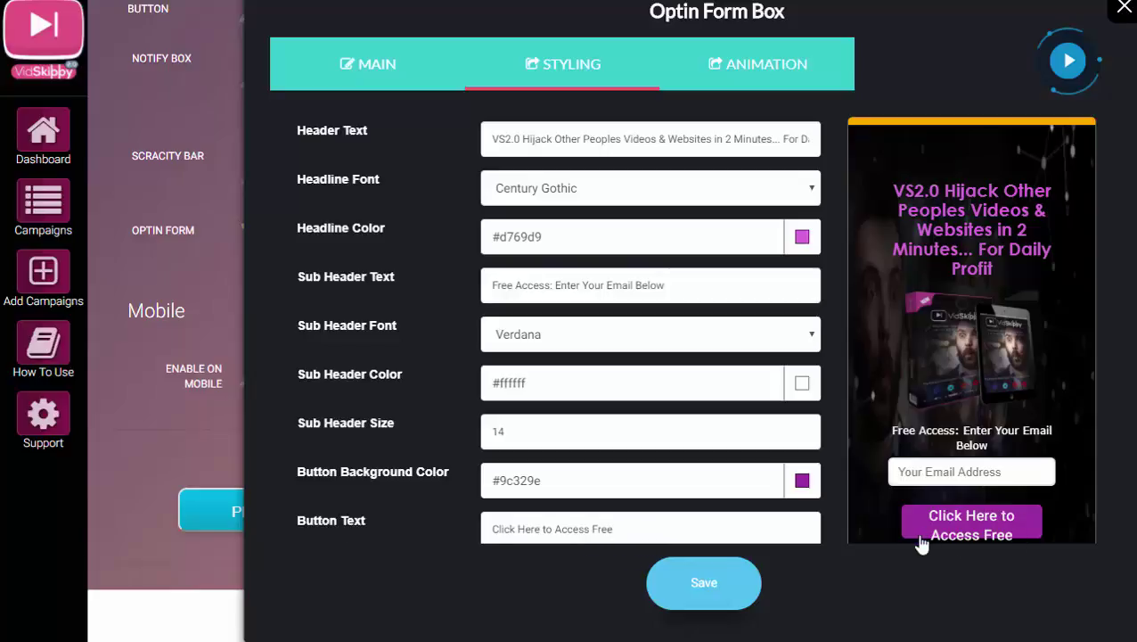
mouse_move(720, 125)
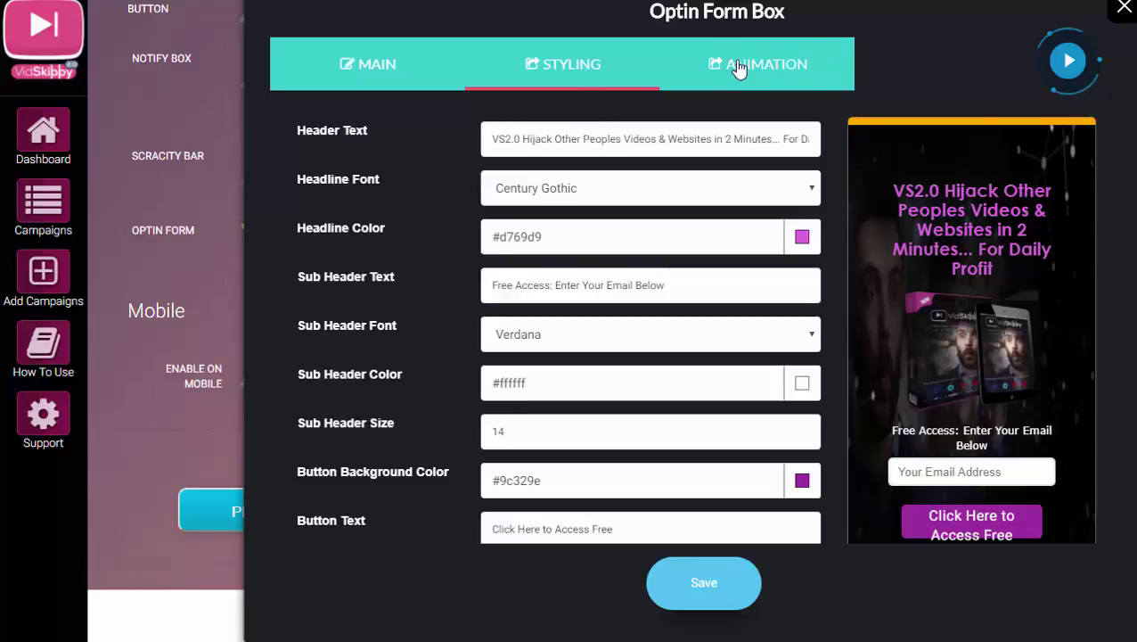
Step: Browse the animation categories and Slide animations, keeping Slide Left for now
left_click(756, 64)
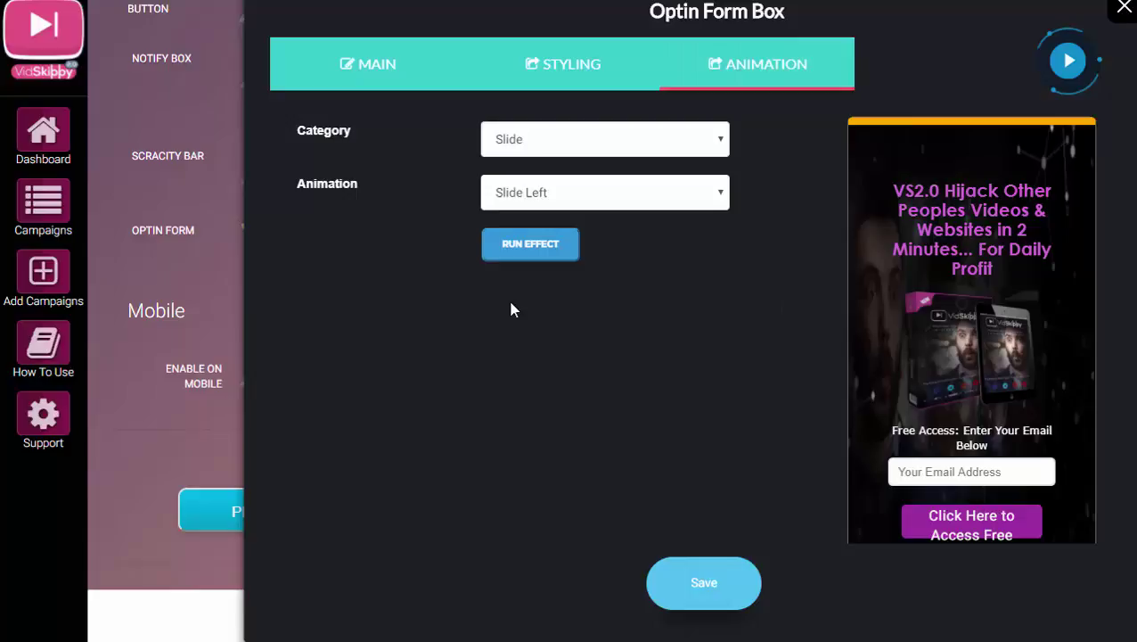
mouse_move(481, 195)
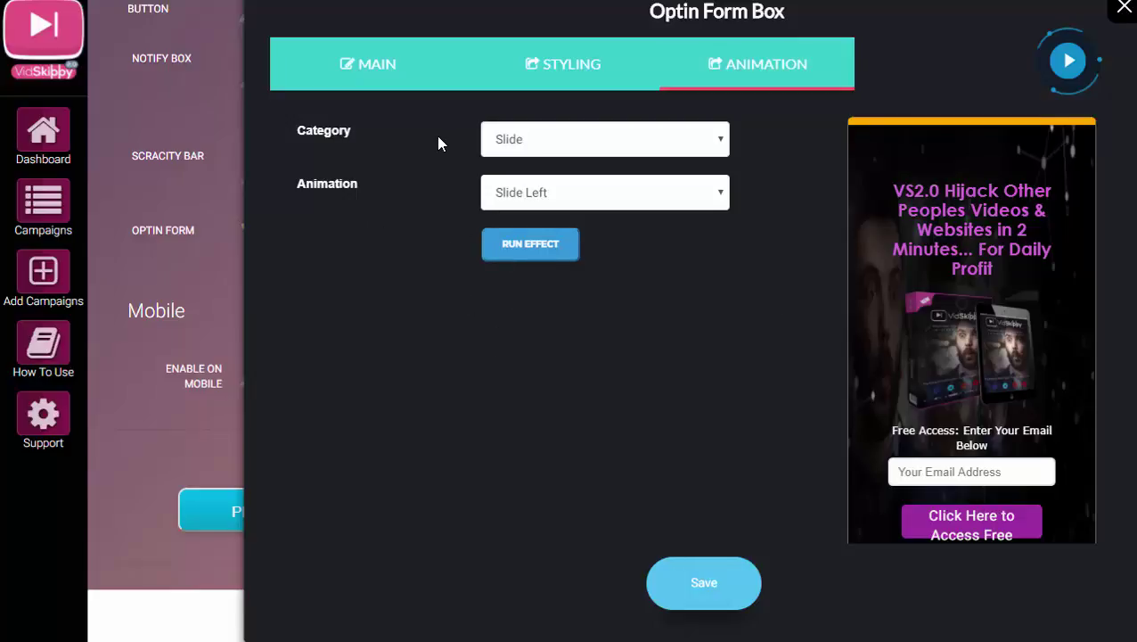
left_click(604, 139)
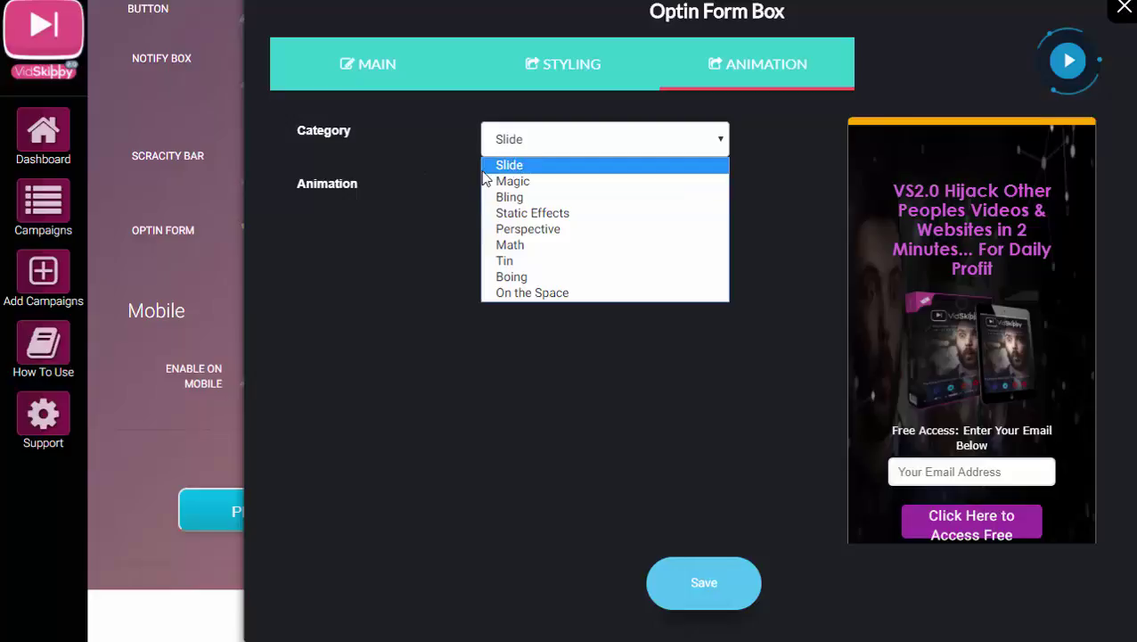
mouse_move(531, 293)
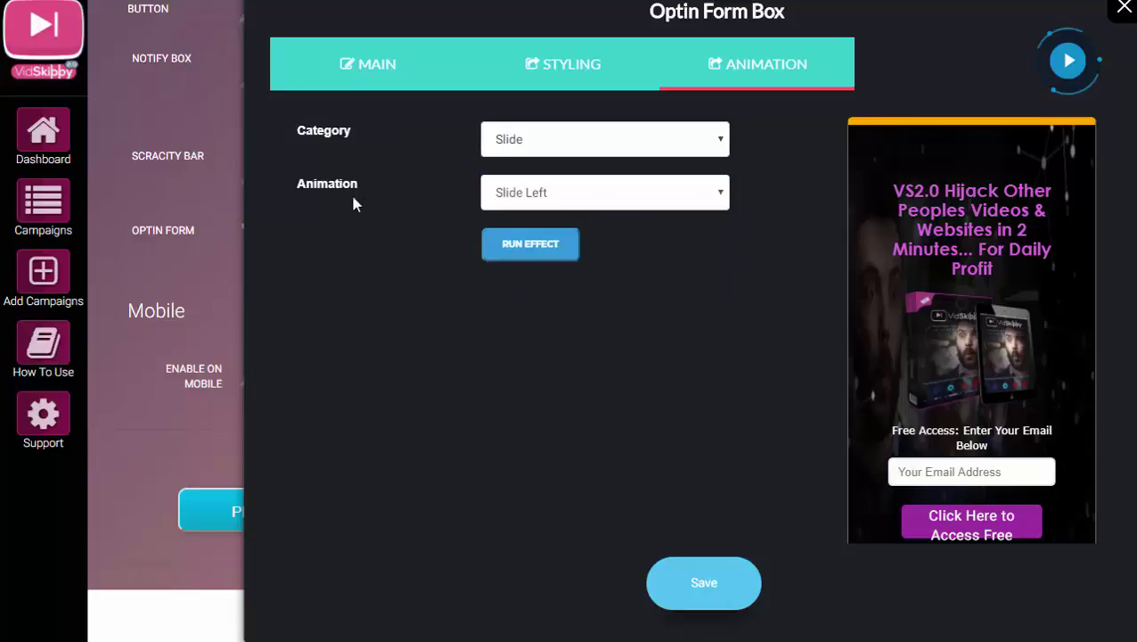
left_click(606, 192)
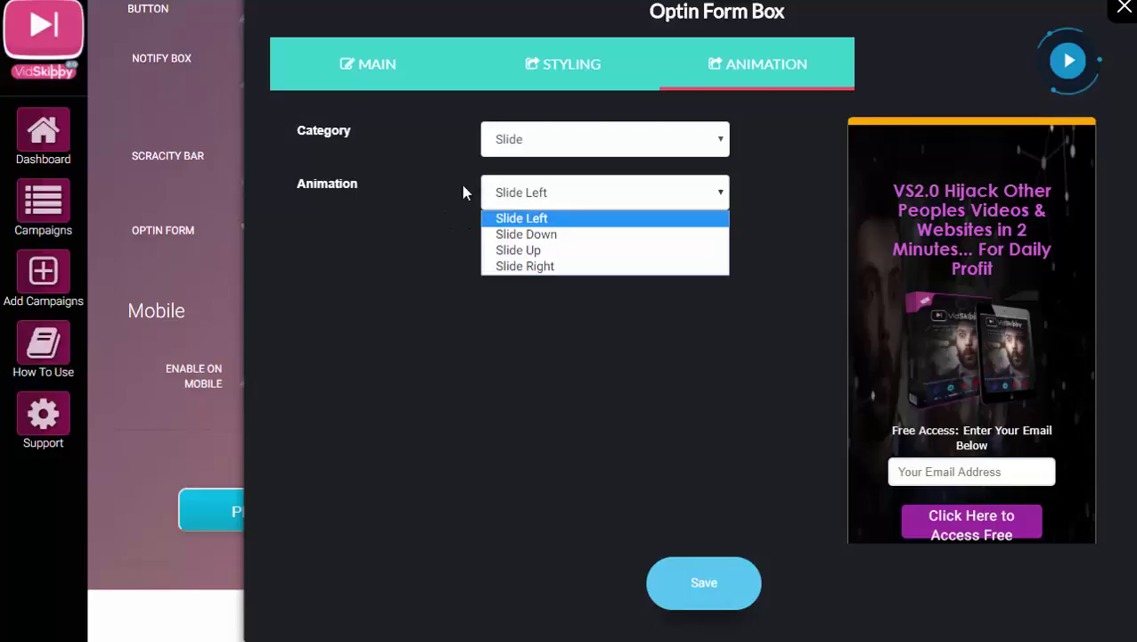
mouse_move(472, 168)
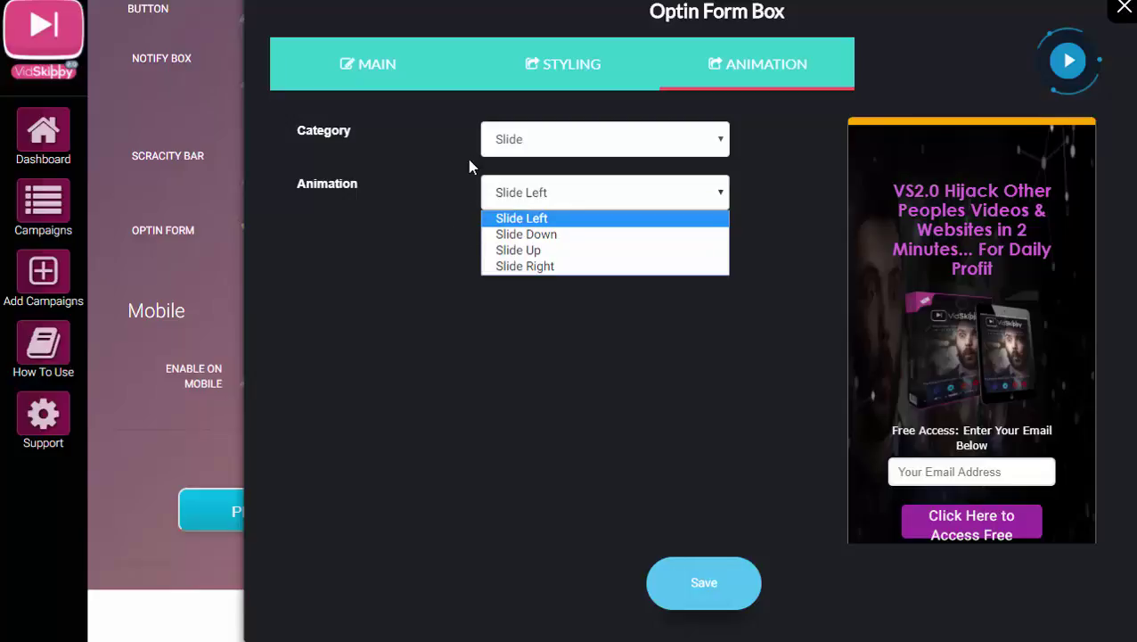
mouse_move(561, 221)
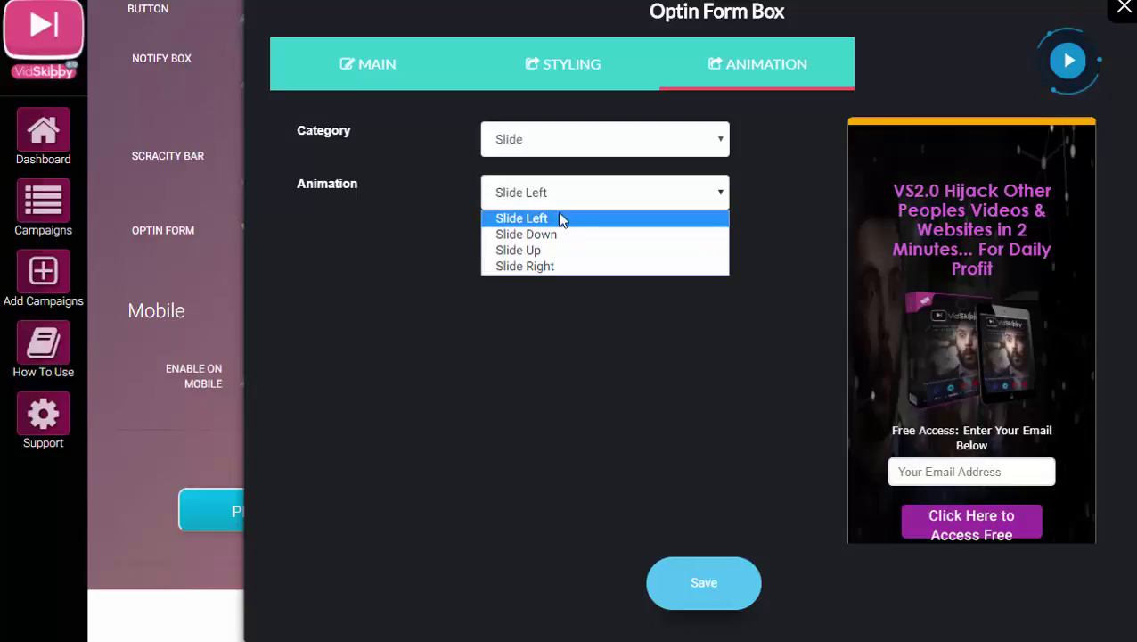
mouse_move(519, 250)
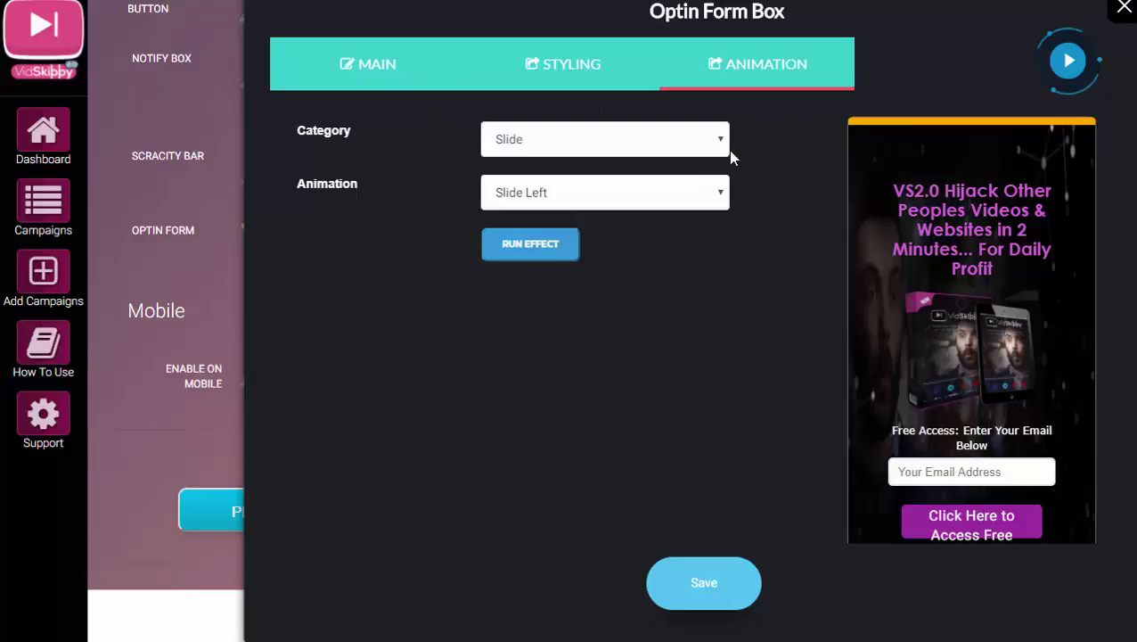
left_click(604, 139)
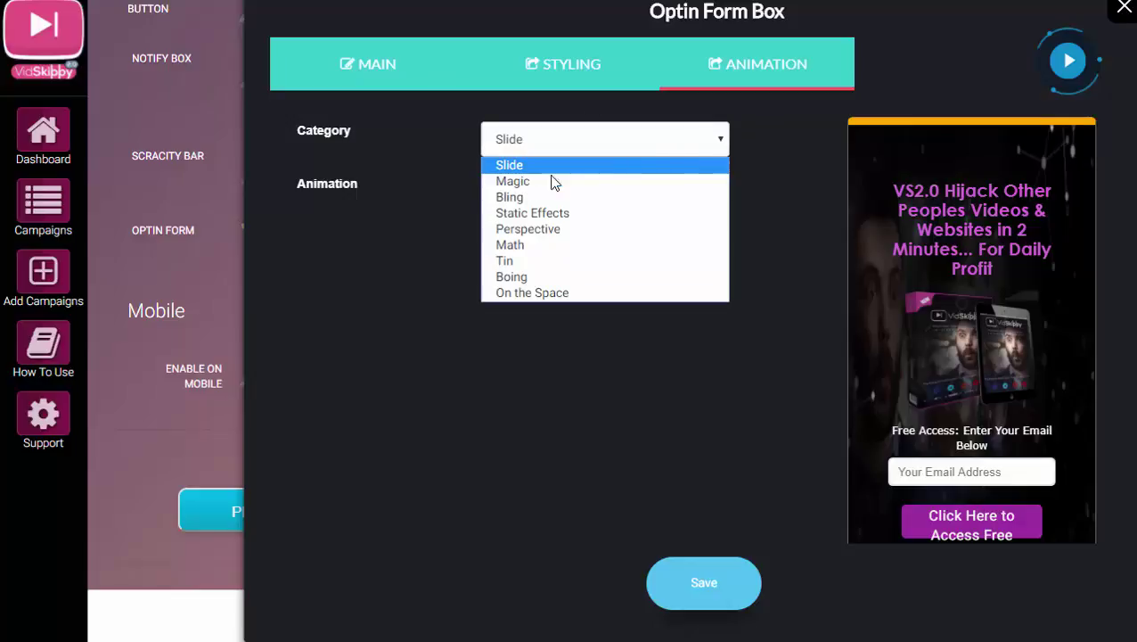
Step: Choose the Bling category with Puff In and run the effect on the preview
left_click(510, 196)
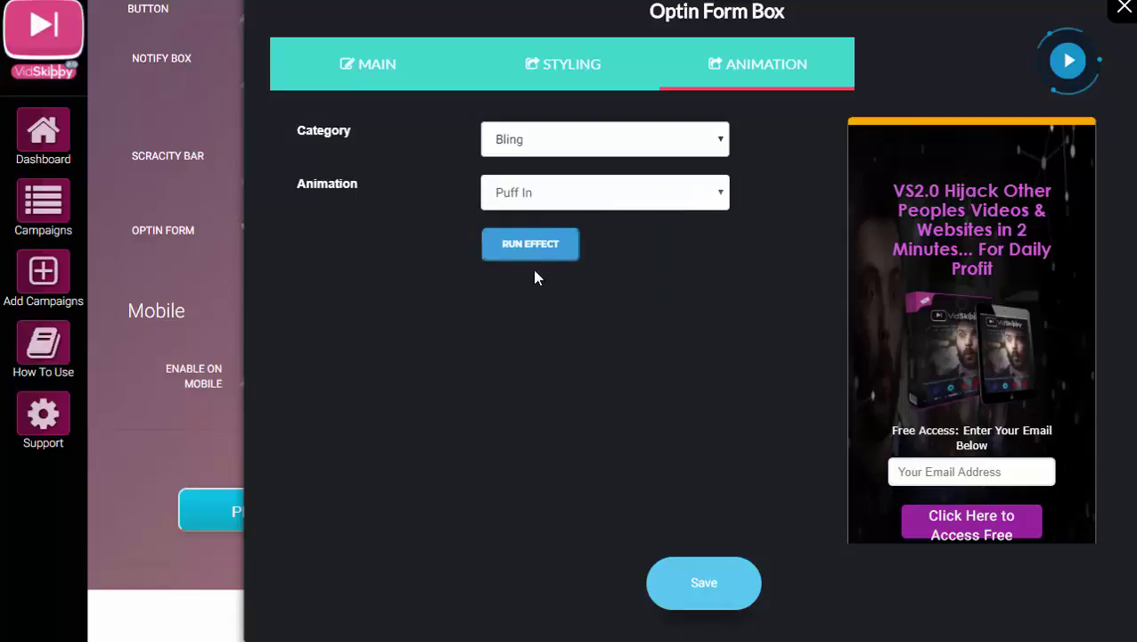
left_click(606, 192)
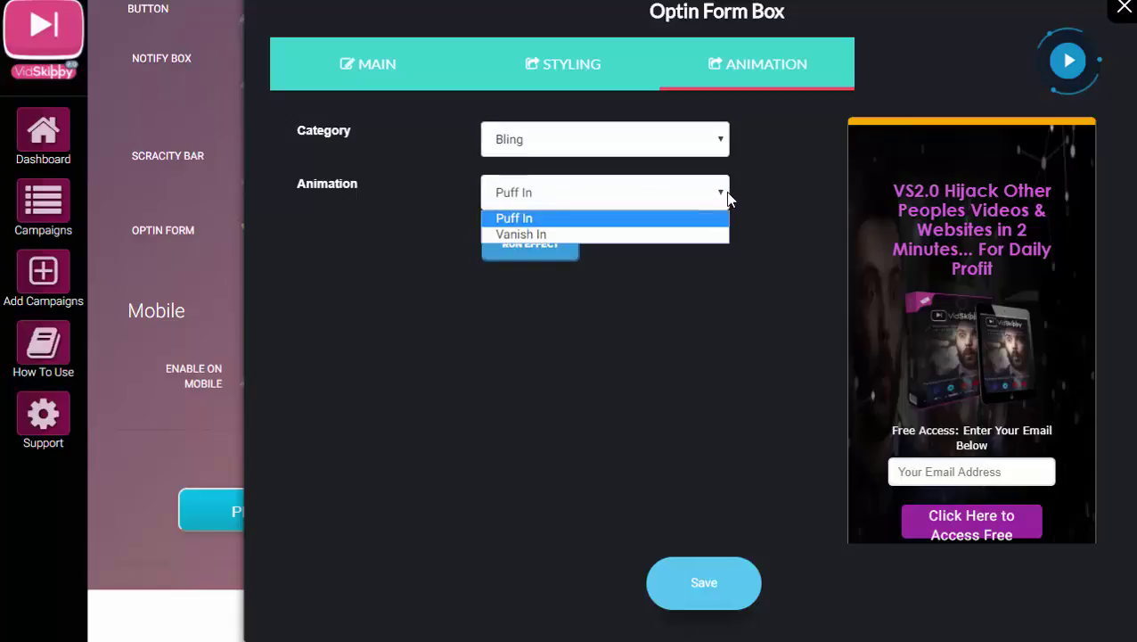
mouse_move(456, 136)
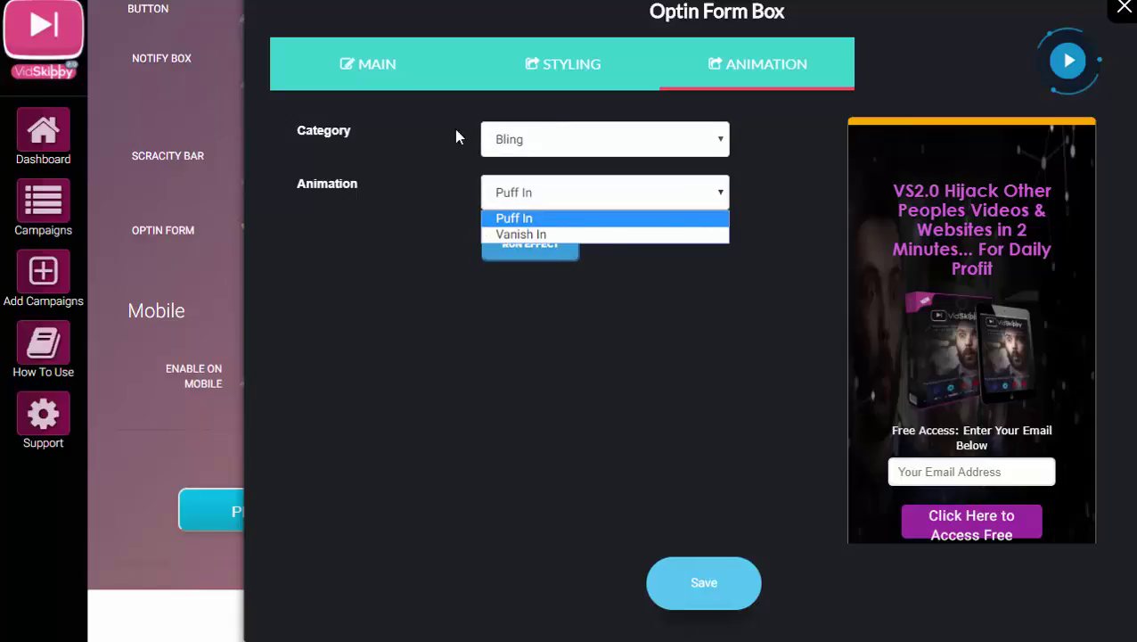
mouse_move(534, 230)
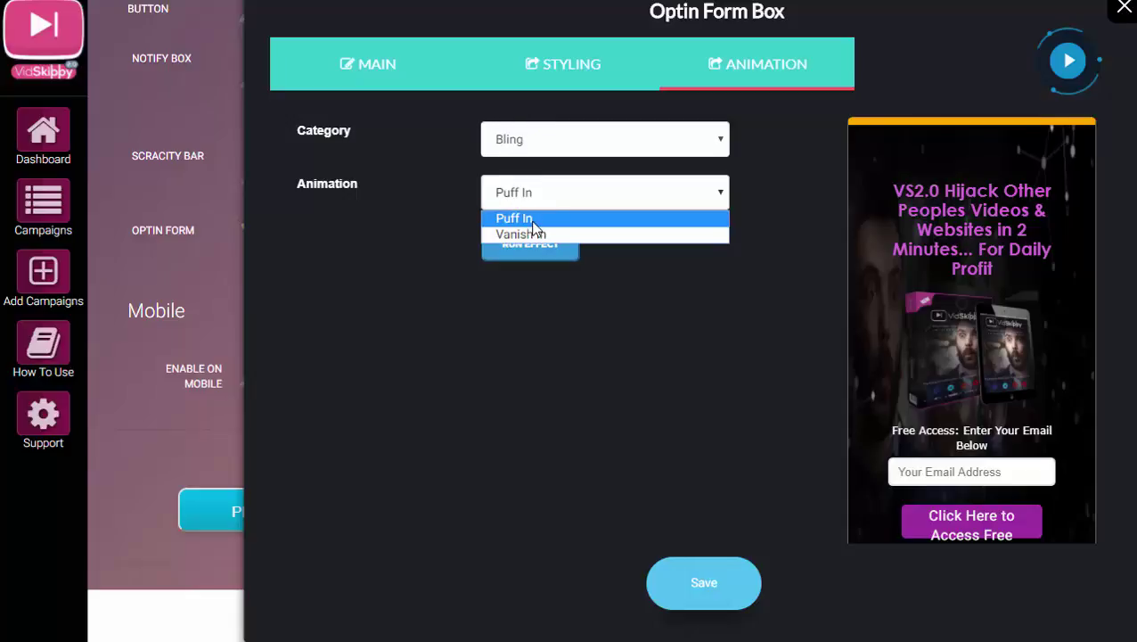
mouse_move(520, 233)
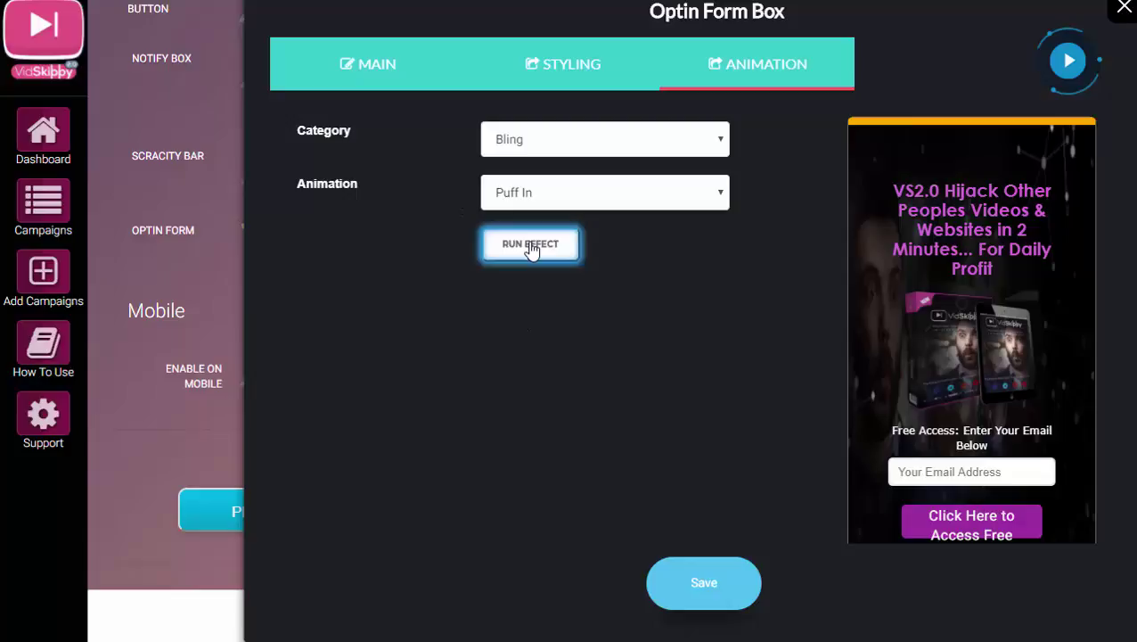
left_click(531, 242)
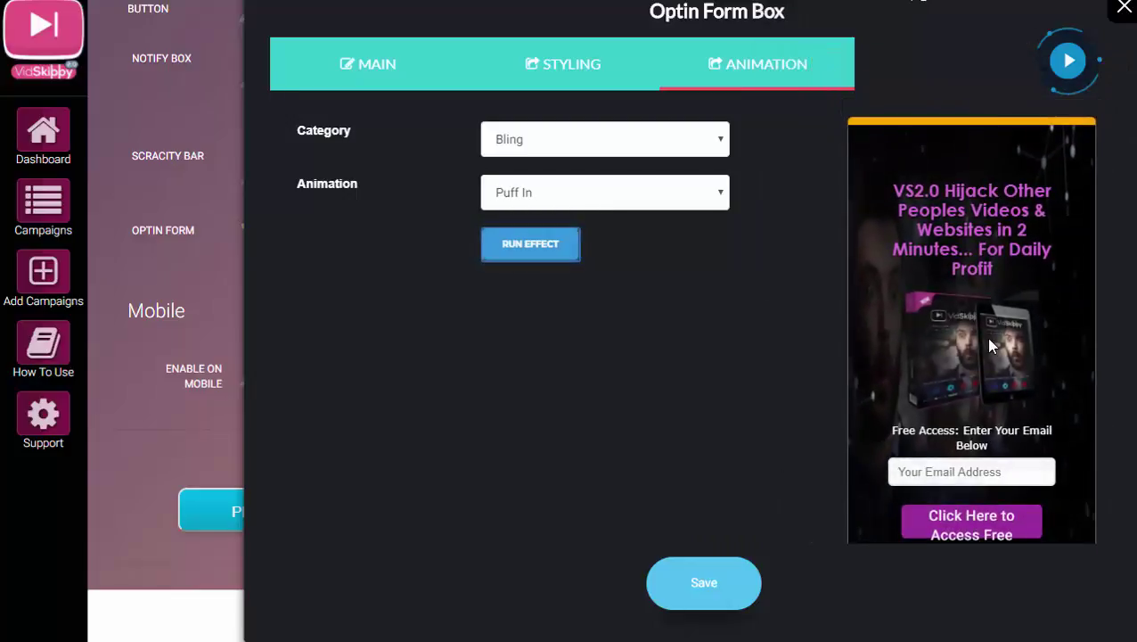
mouse_move(617, 389)
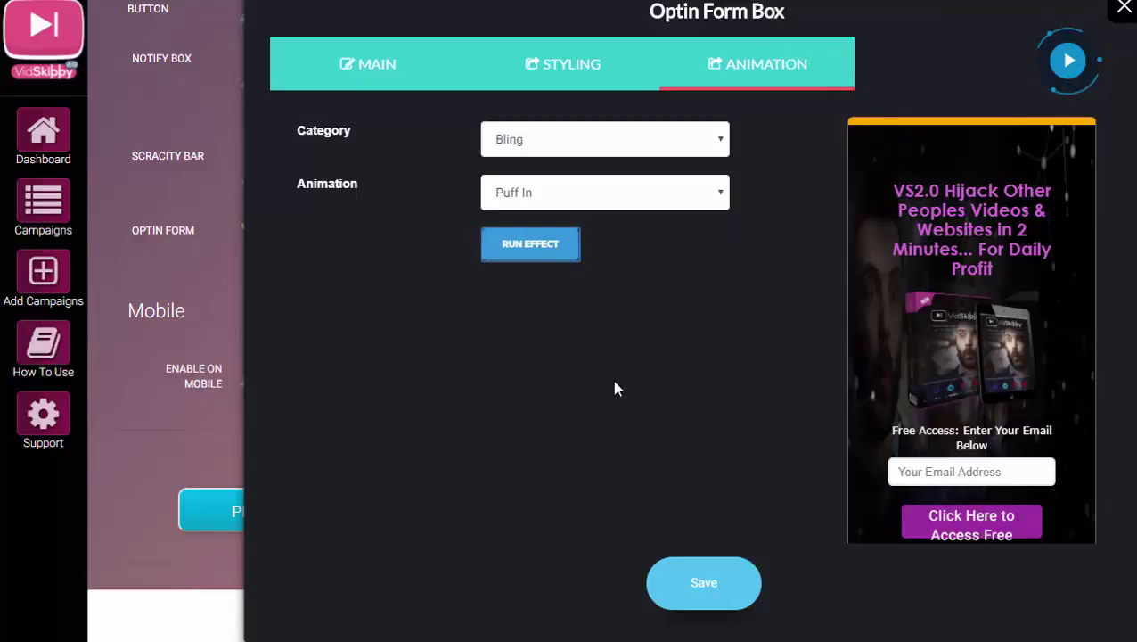
mouse_move(703, 585)
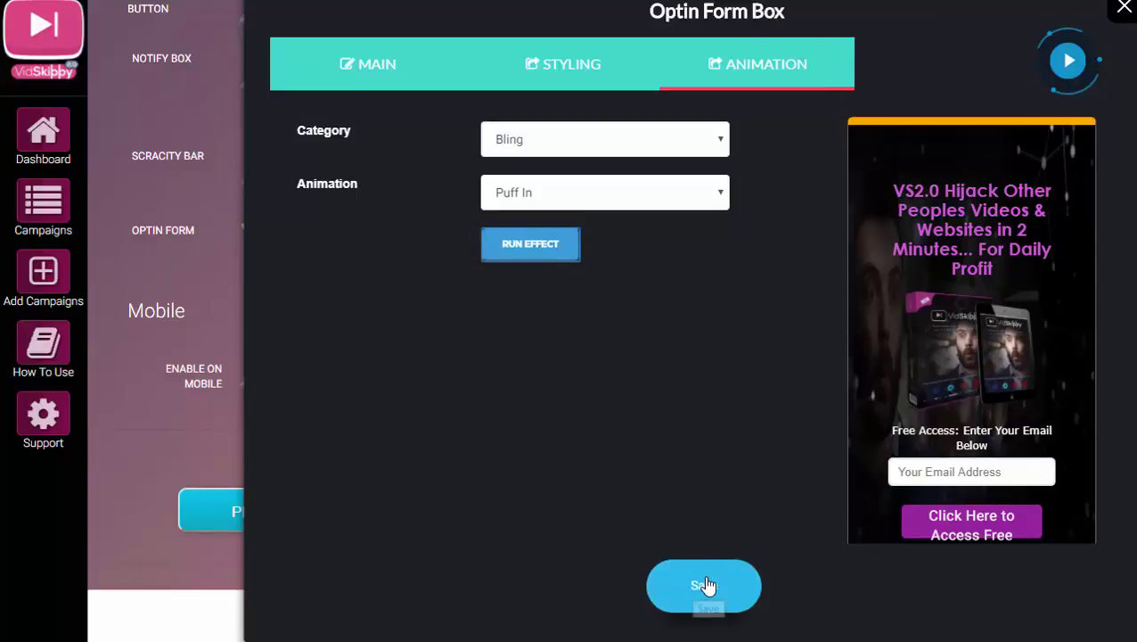
Step: Save the form, update the campaign, copy test2's URL and start a new browser tab
left_click(704, 584)
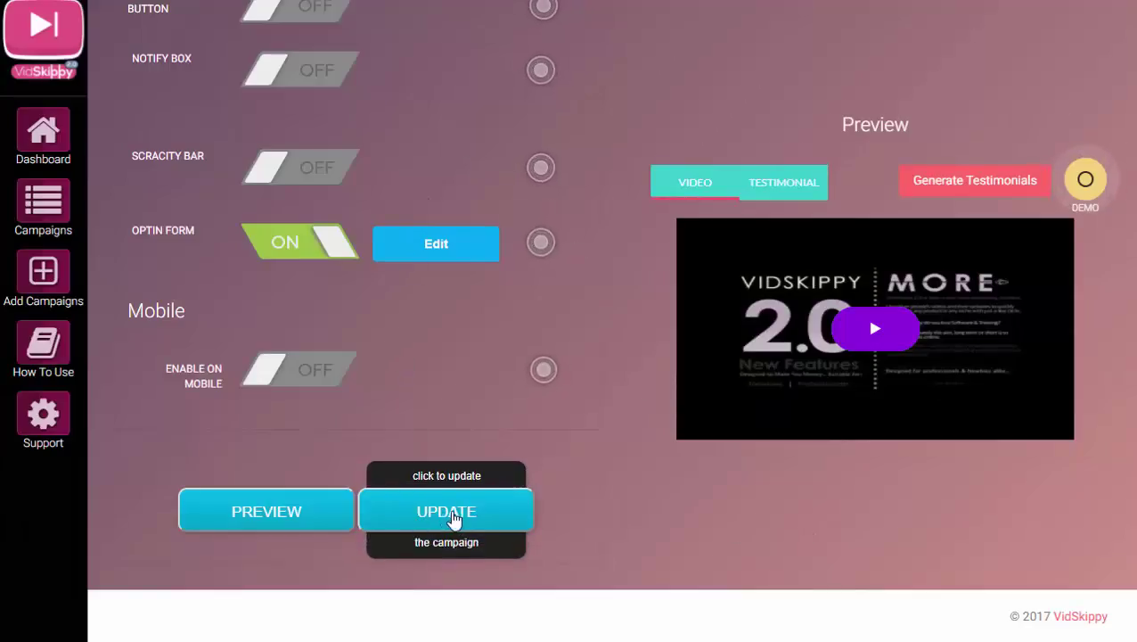
left_click(446, 510)
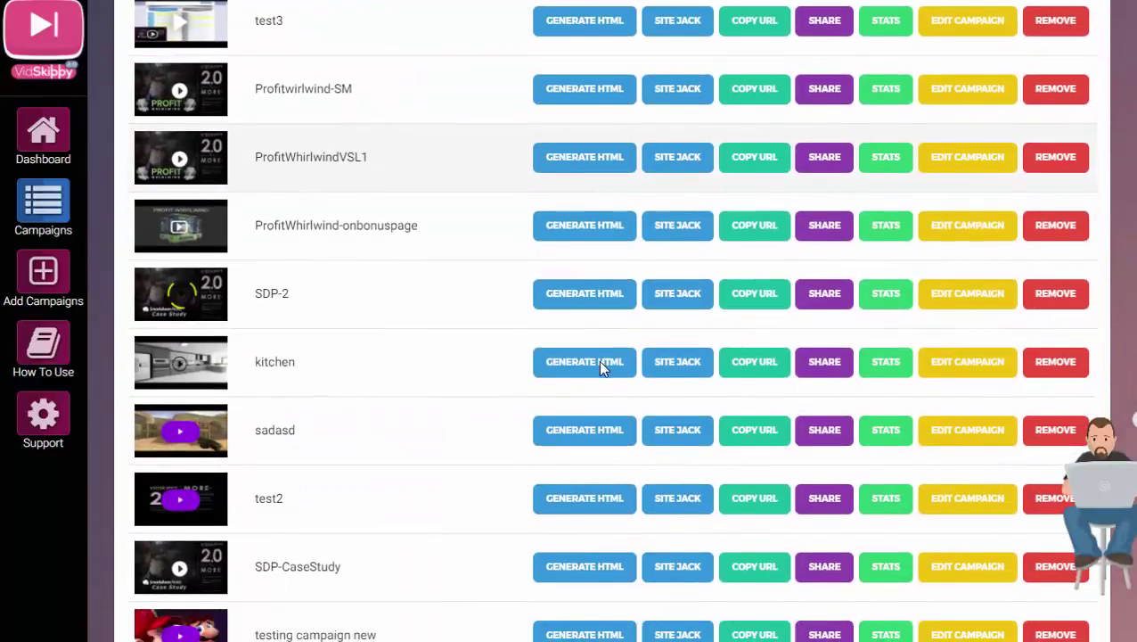
scroll("down", 3)
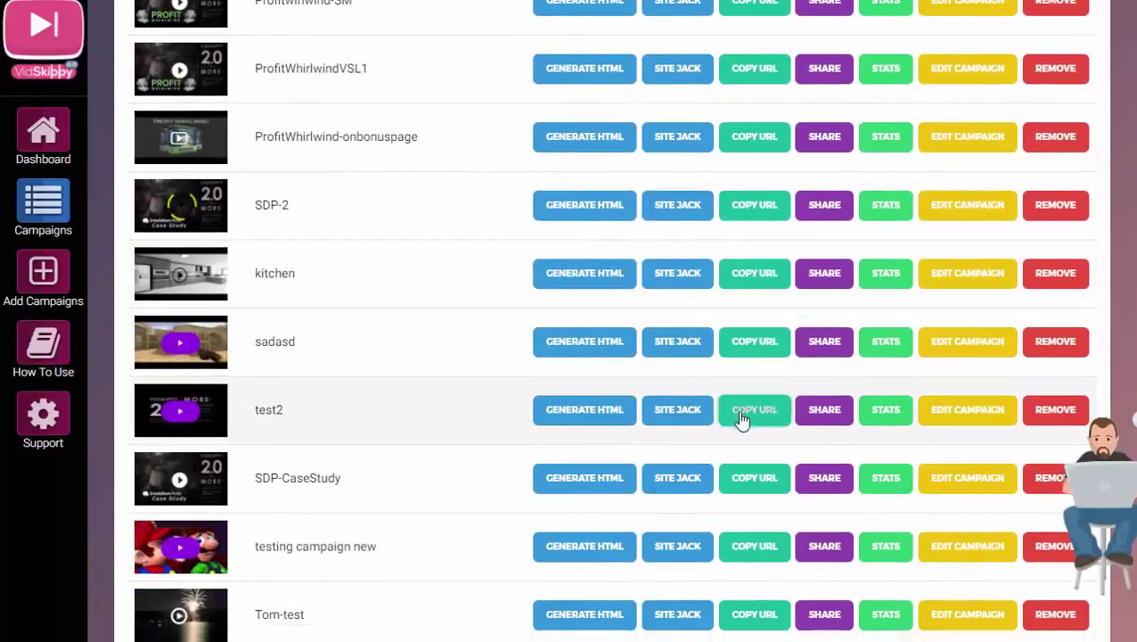
left_click(754, 408)
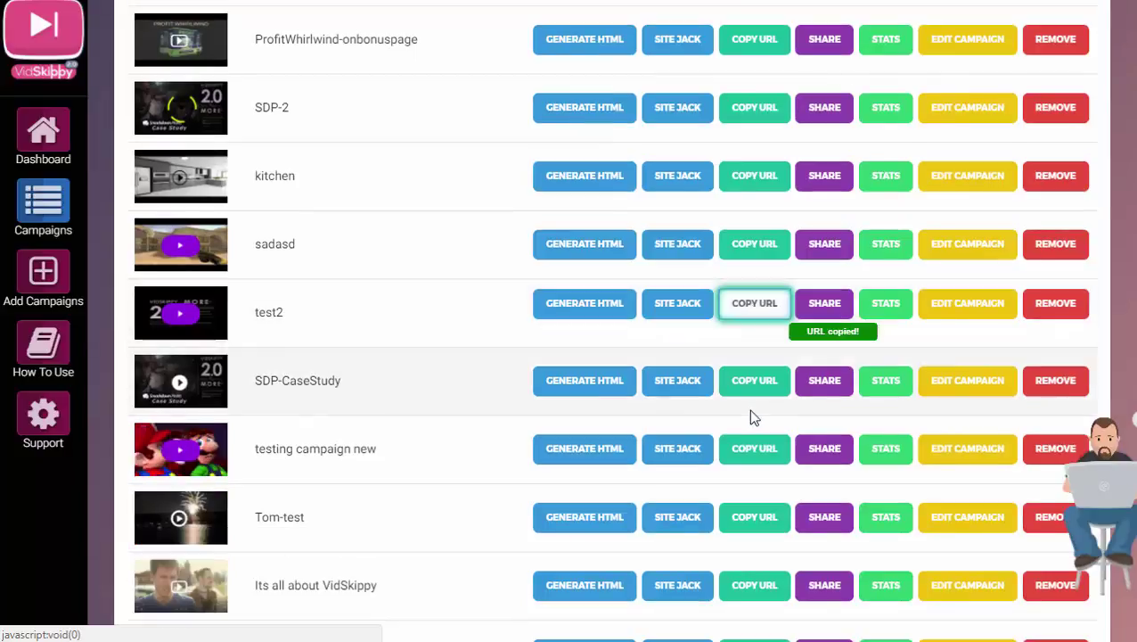
left_click(754, 303)
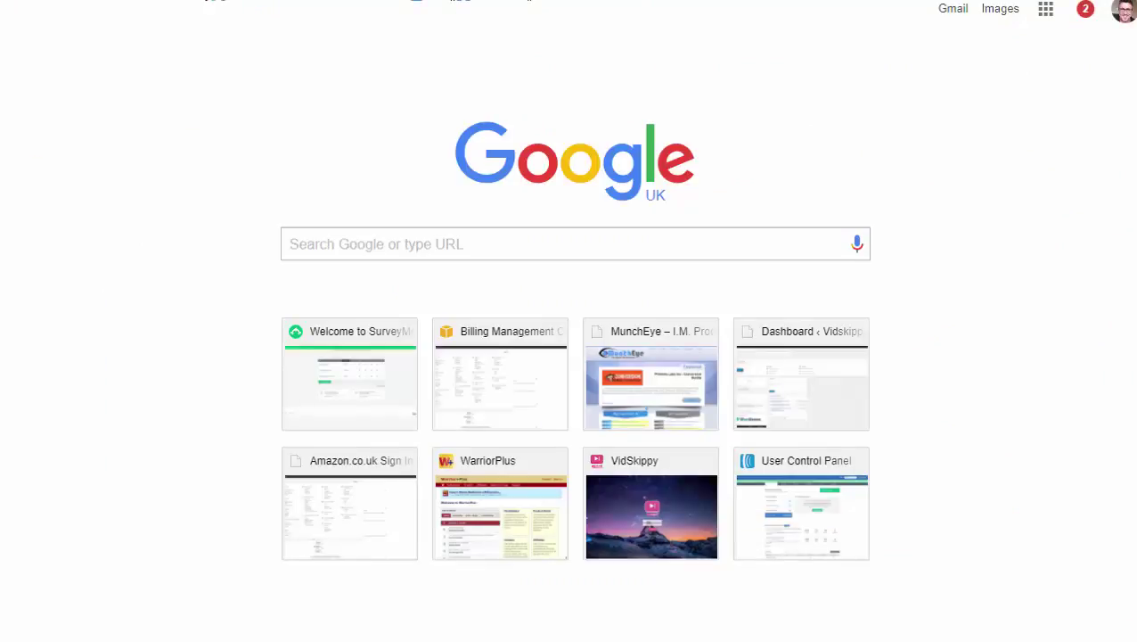
Step: Load the copied campaign link, submit an email in the optin popup, and reach the free download page
left_click(650, 515)
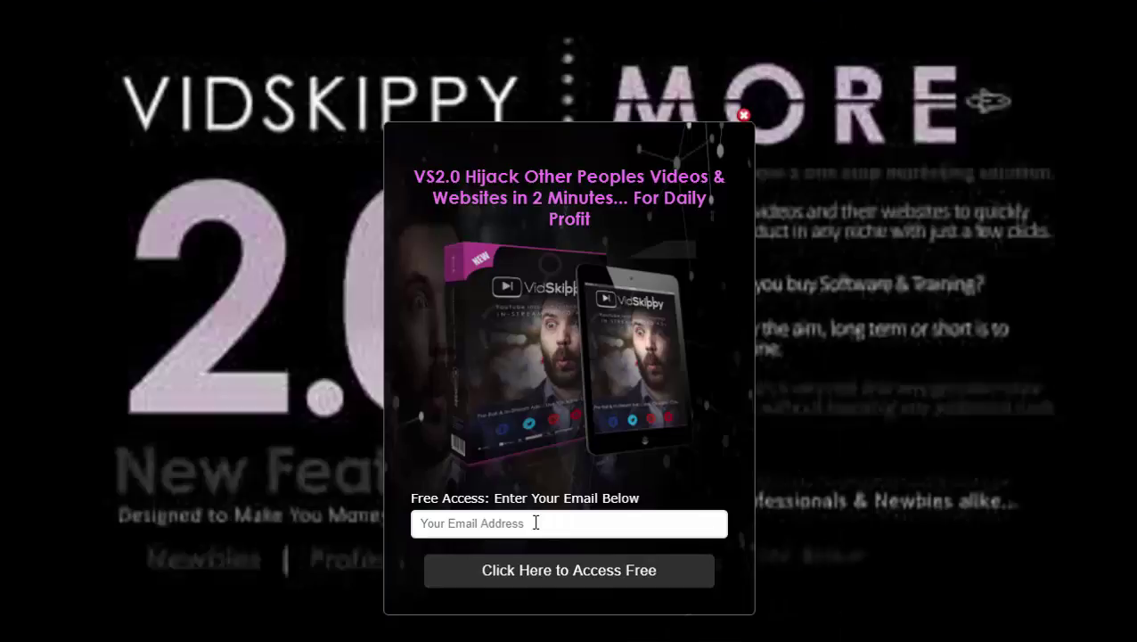
left_click(569, 524)
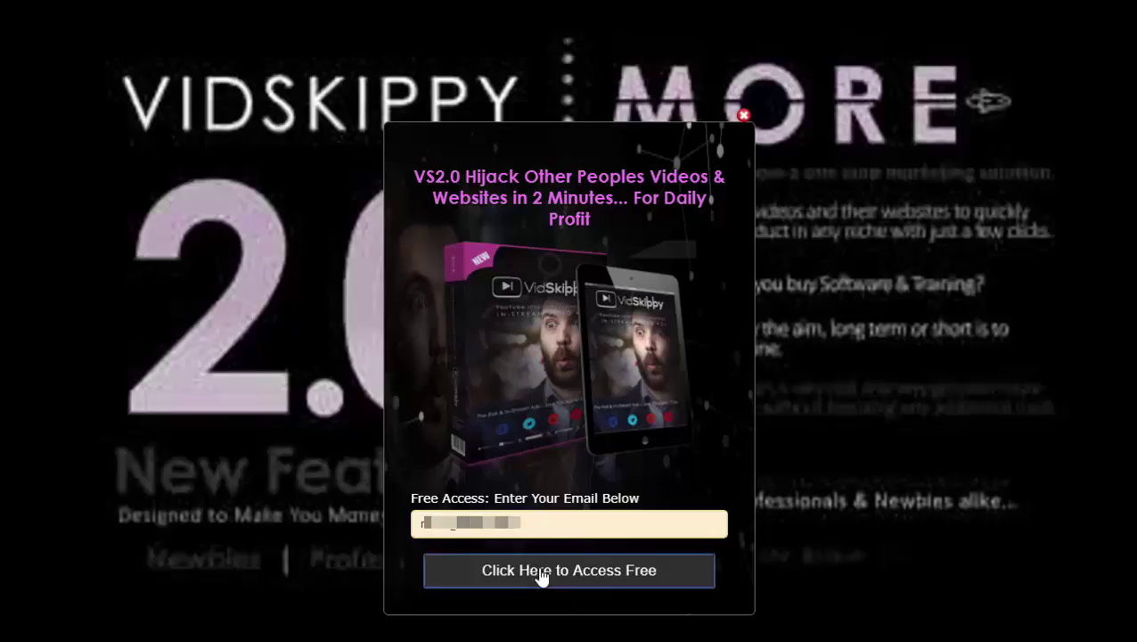
left_click(569, 571)
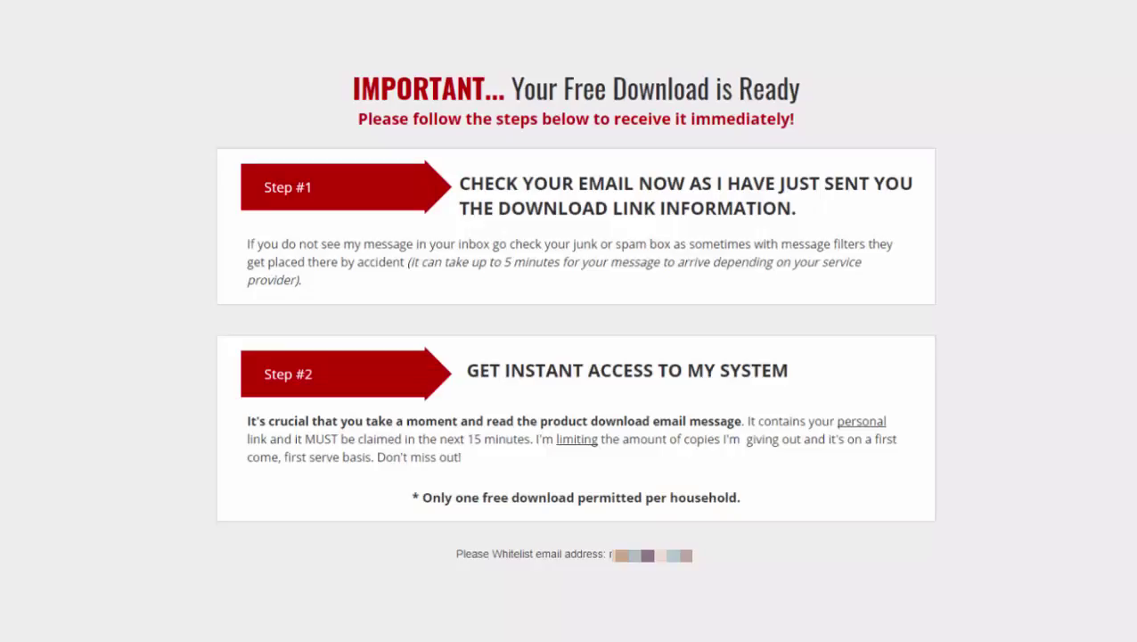